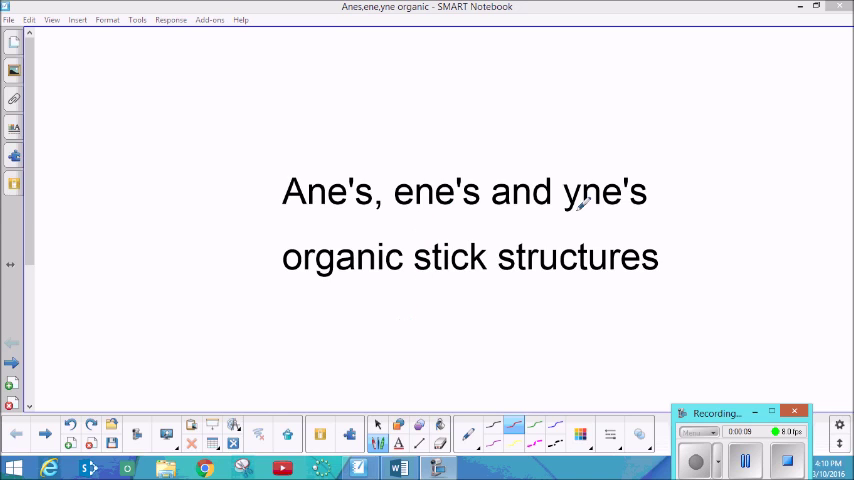
mouse_move(305, 340)
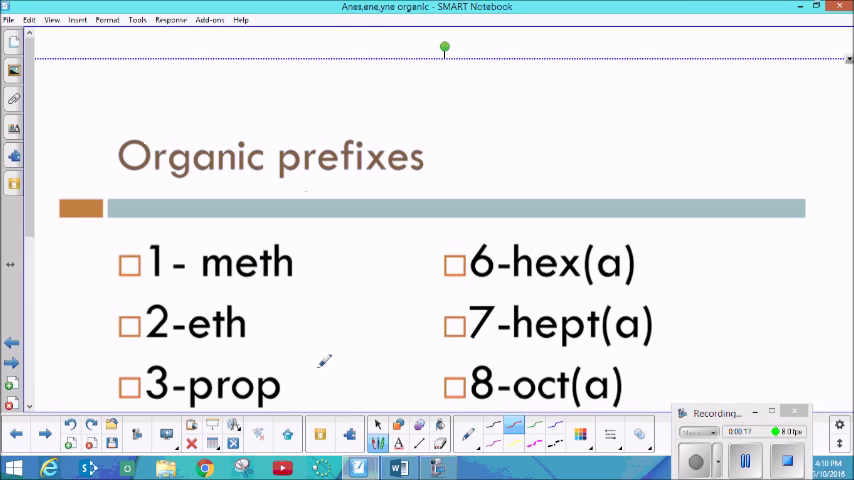
scroll("down", 3)
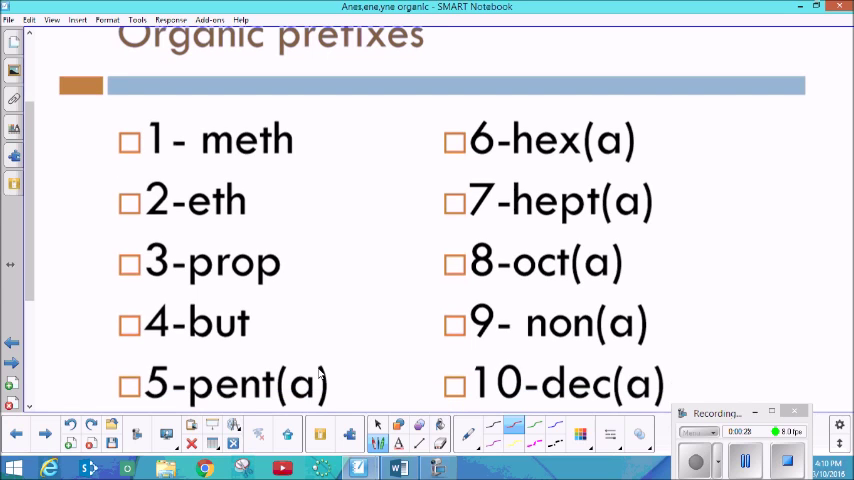
mouse_move(330, 248)
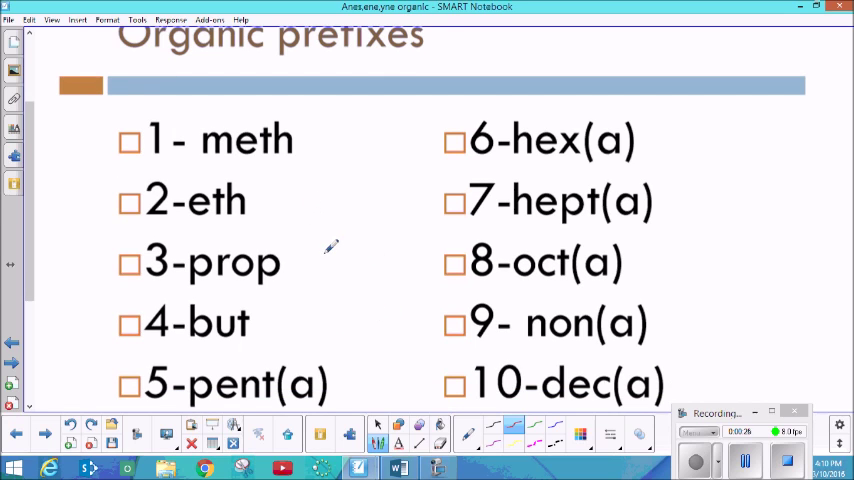
mouse_move(245, 95)
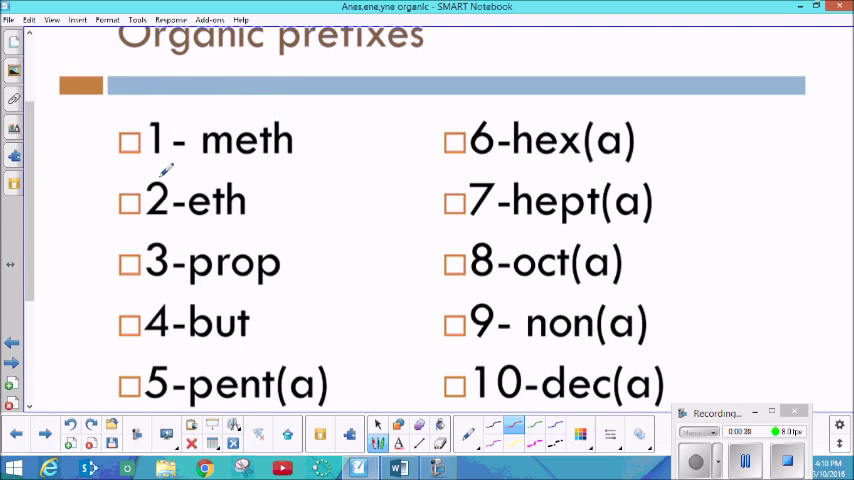
mouse_move(210, 245)
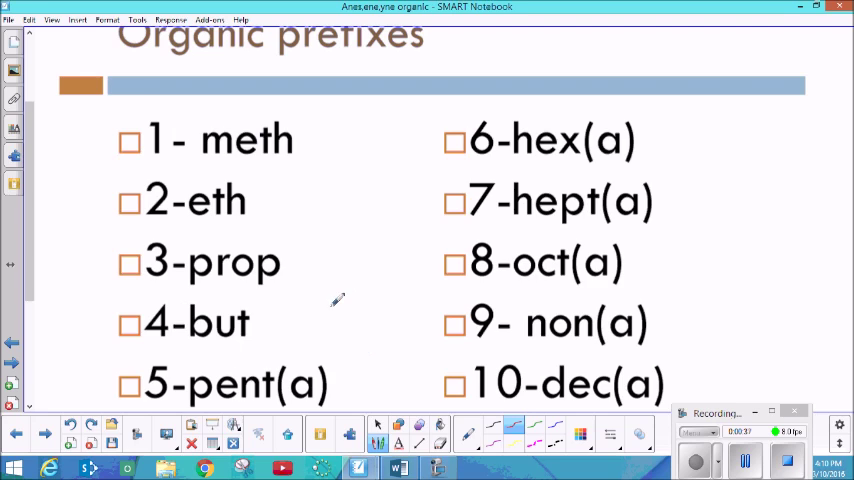
mouse_move(258, 365)
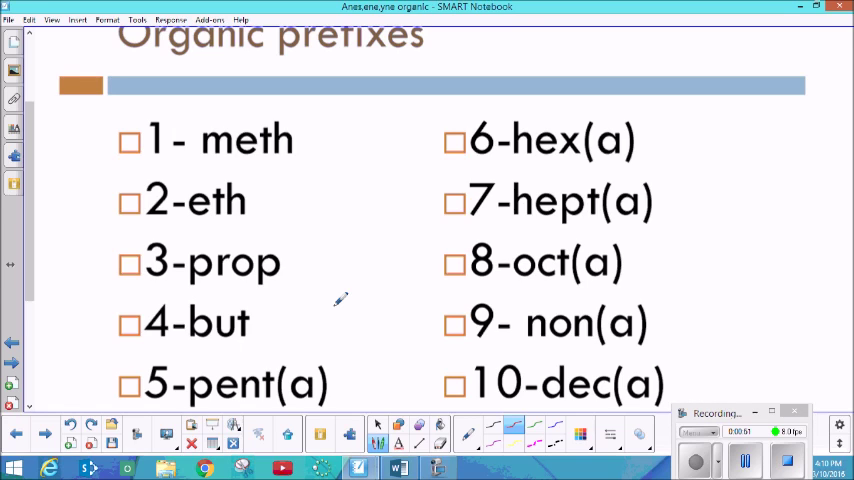
mouse_move(343, 311)
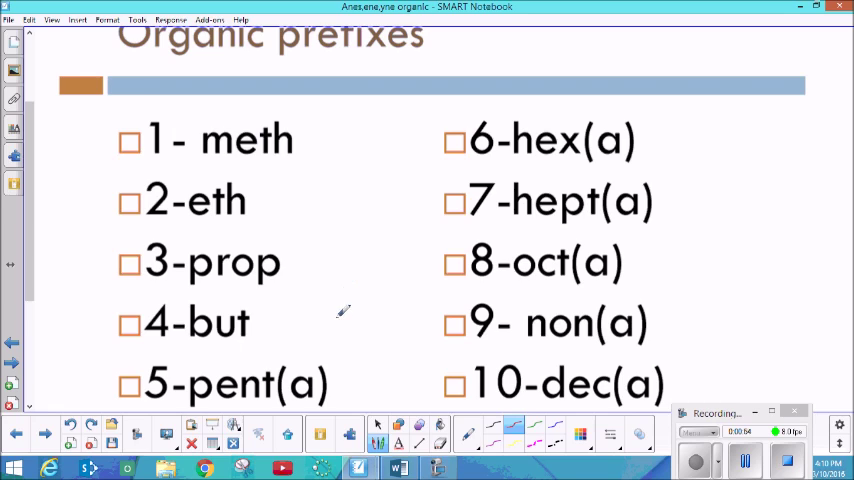
mouse_move(315, 362)
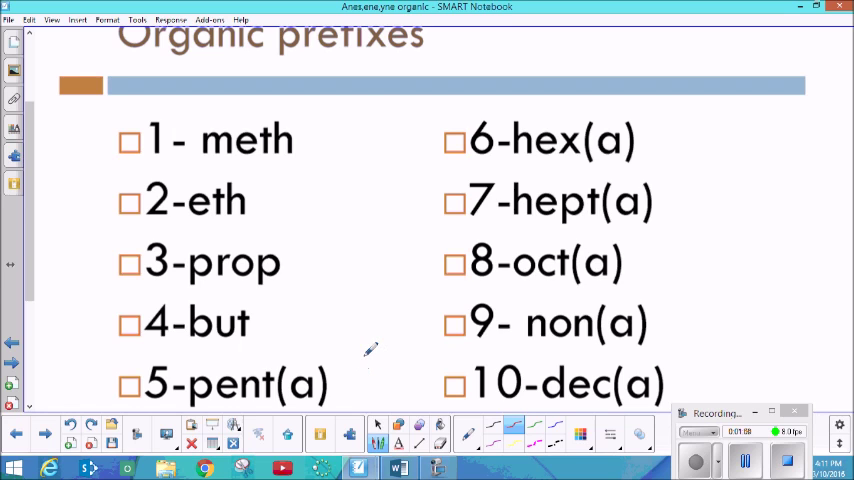
mouse_move(46, 430)
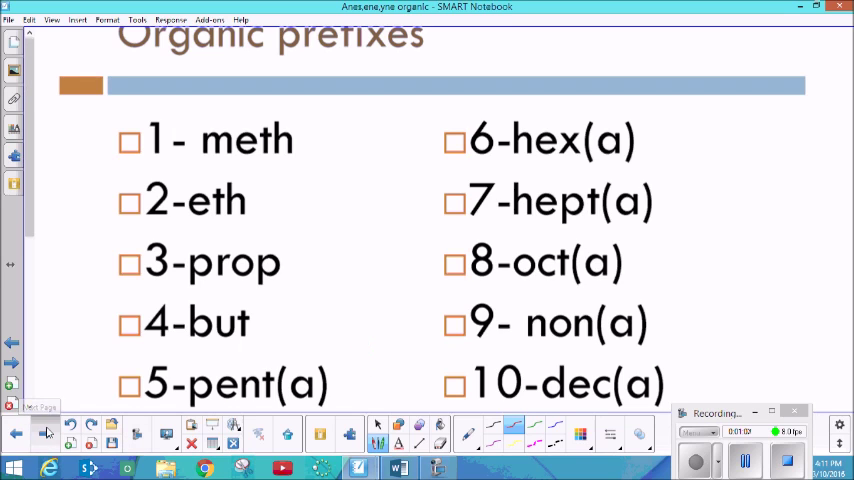
Step: Advance to the alkanes Types of Chains slide, sketch a red C, and scroll to # of H = 2C + 2
left_click(46, 432)
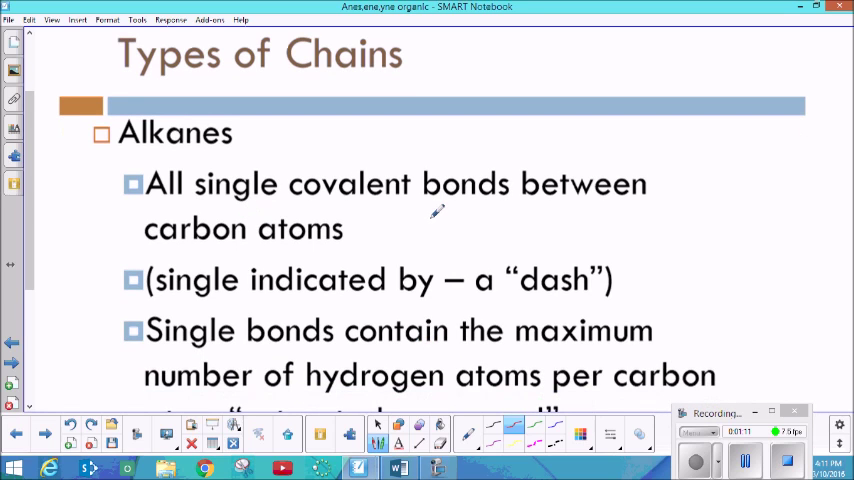
left_click_drag(205, 210, 360, 212)
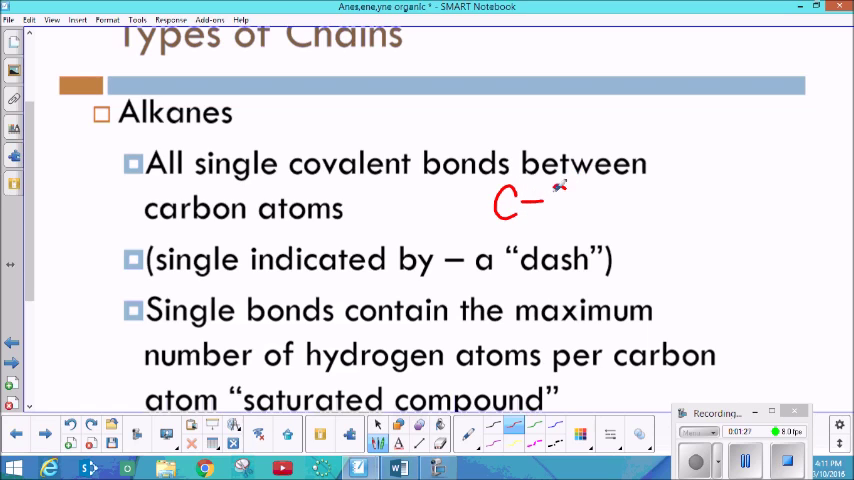
left_click_drag(545, 190, 570, 210)
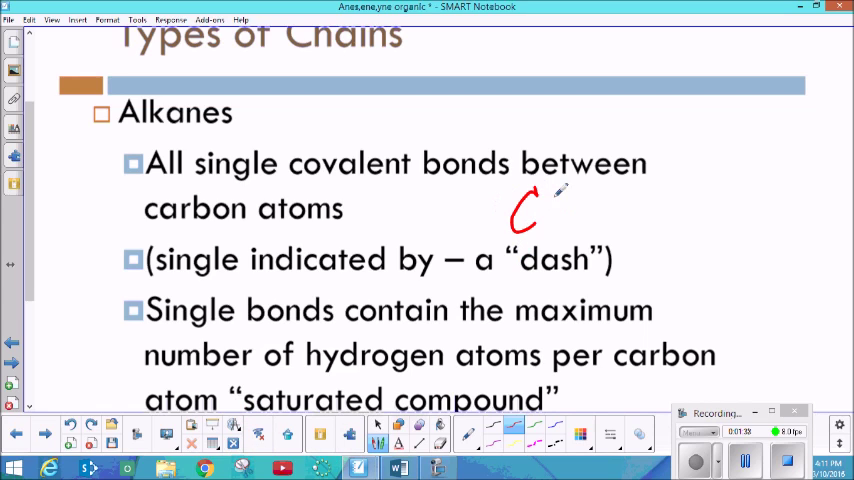
left_click_drag(535, 205, 580, 198)
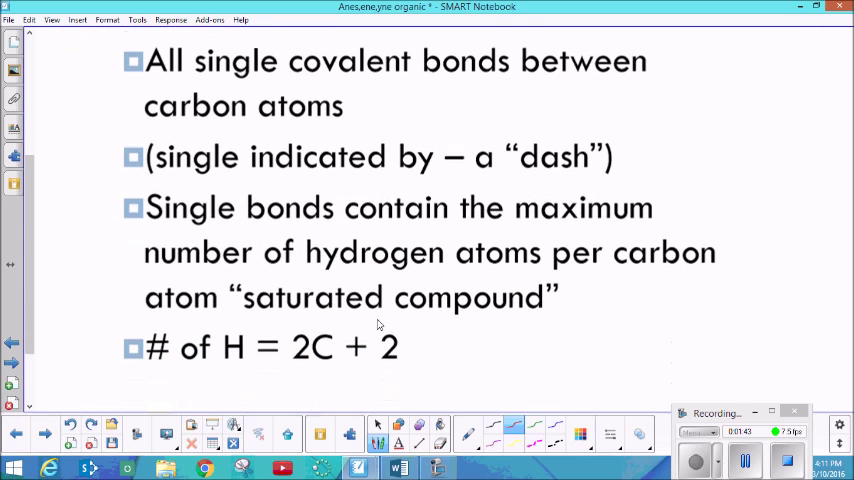
scroll("down", 3)
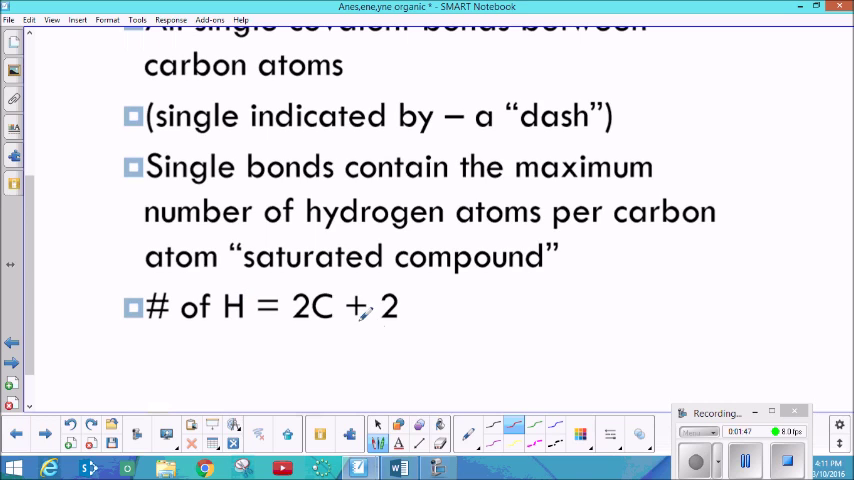
scroll("down", 3)
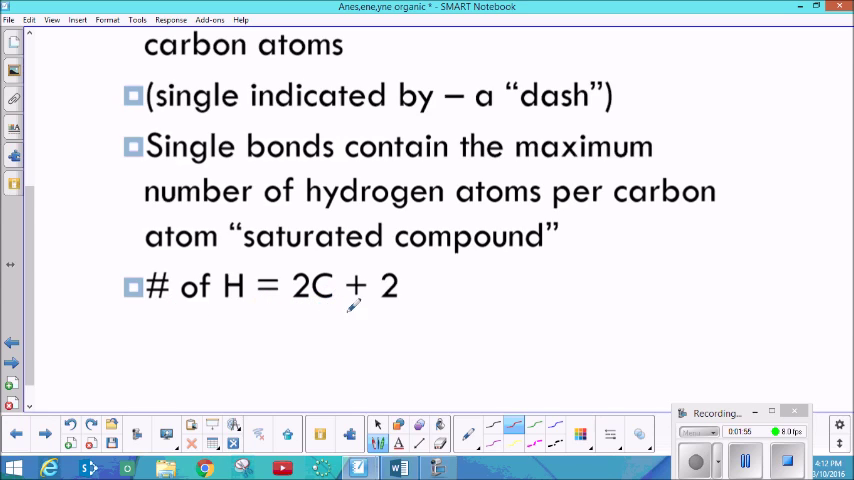
mouse_move(45, 434)
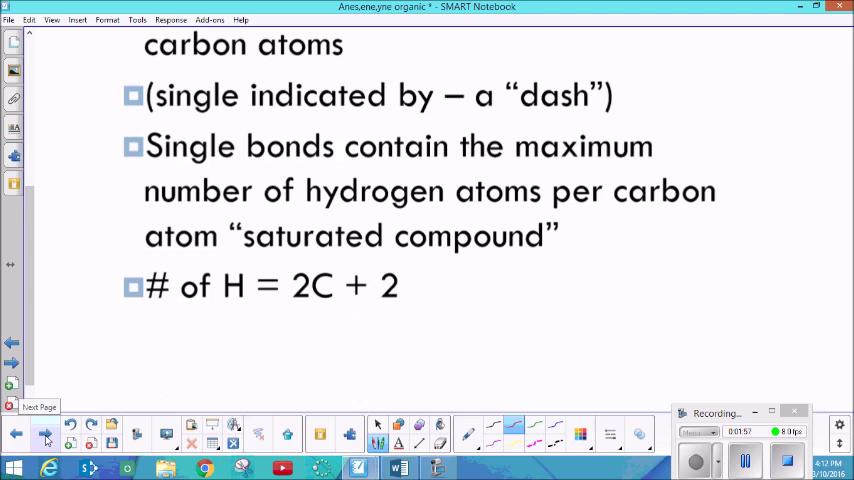
Step: Advance to the next slide and scroll through the C-C-C-C-C-C single-bond chain
left_click(45, 433)
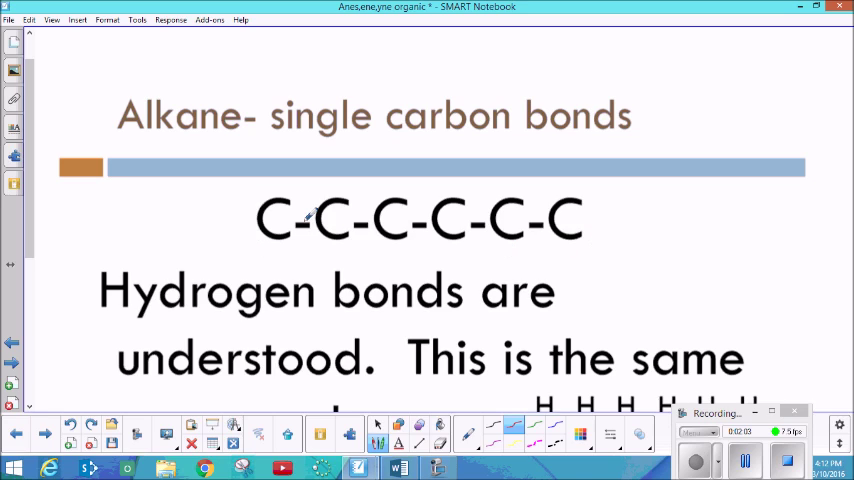
mouse_move(445, 215)
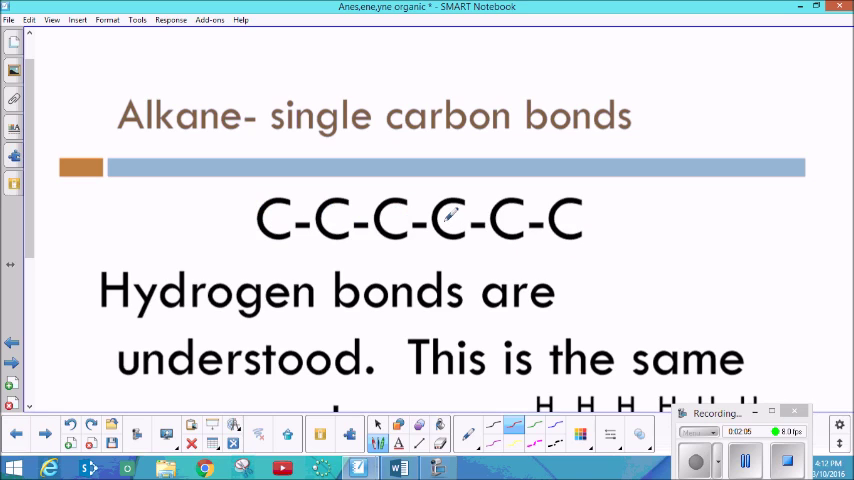
mouse_move(575, 210)
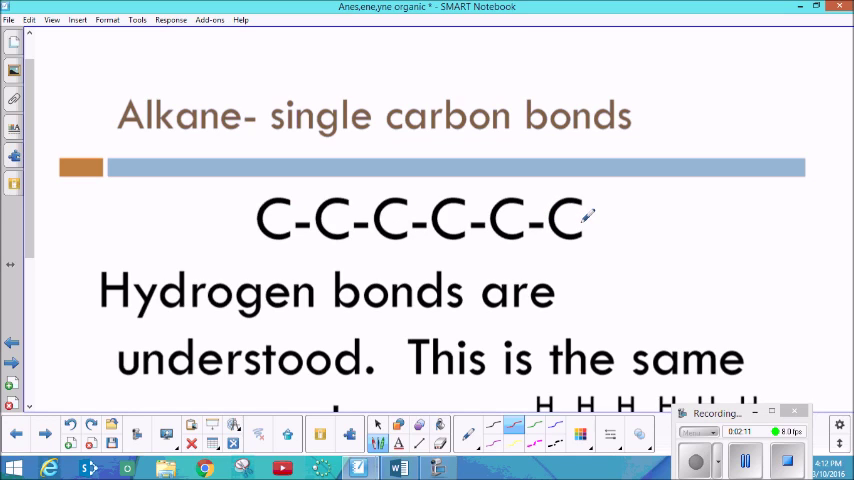
scroll("down", 3)
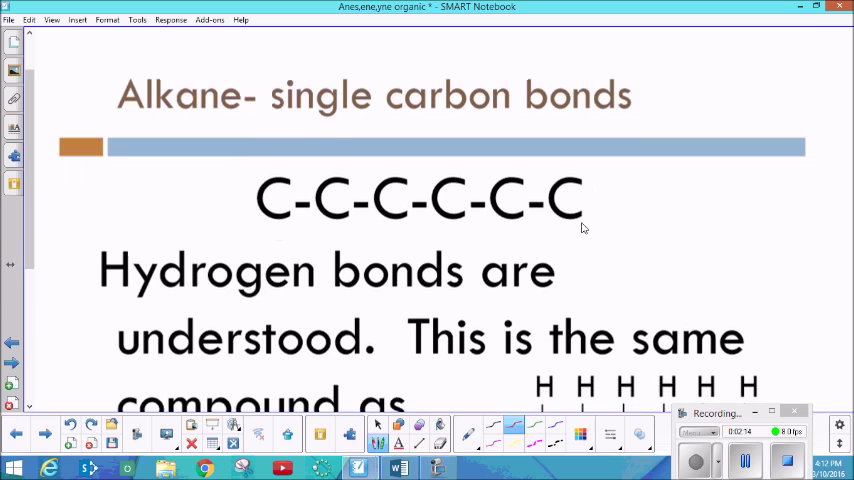
scroll("down", 3)
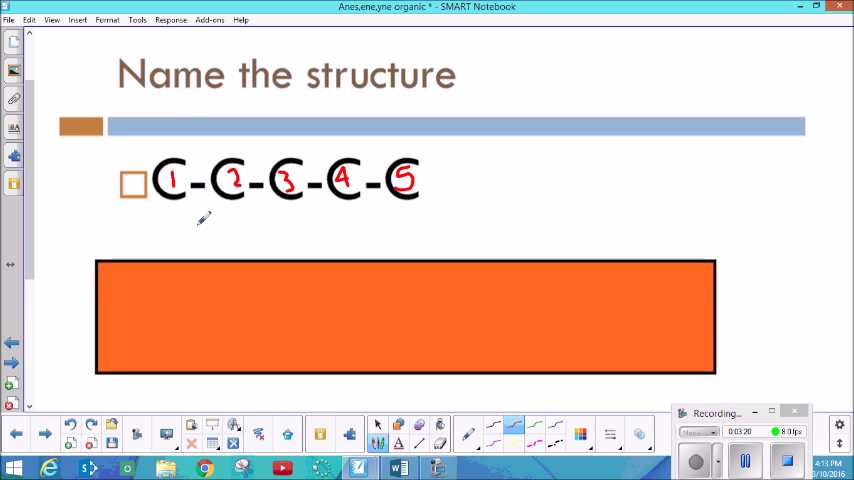
Step: Write red numbers 1 through 5 on the five carbons of the Name the structure slide
left_click_drag(192, 200, 188, 228)
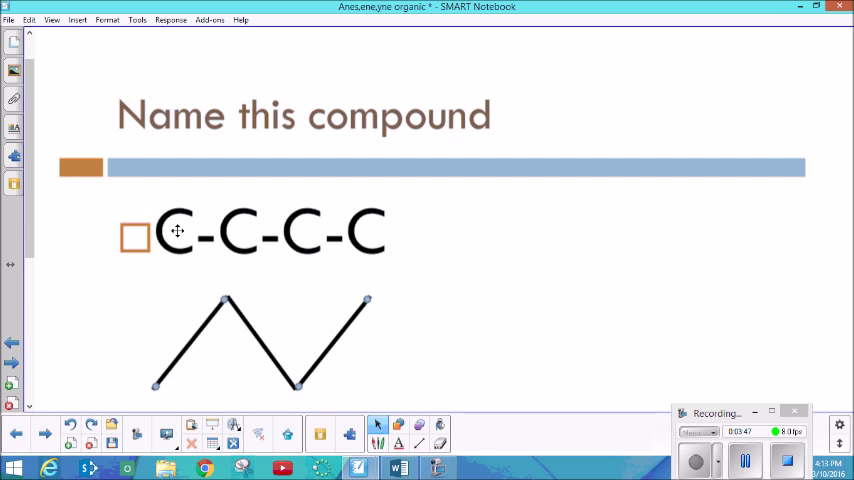
Step: Switch back to the red pen and write 'butane' beside the four-carbon chain
left_click(377, 426)
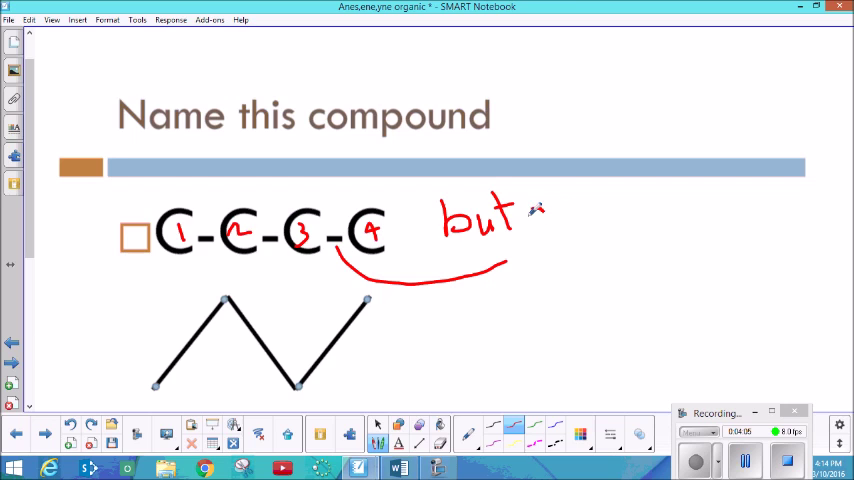
left_click_drag(520, 220, 590, 220)
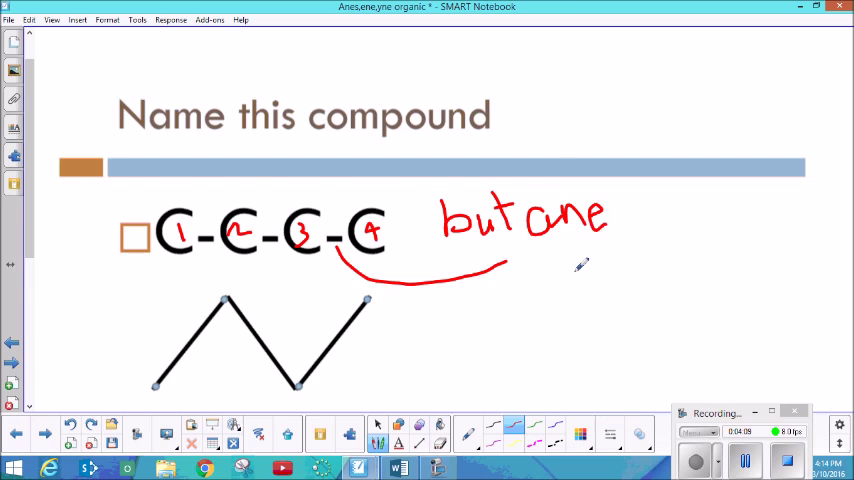
Step: Draw red hydrogens on the butane chain, label the zigzag 'stick', and scroll to the C-C-C page
scroll("down", 3)
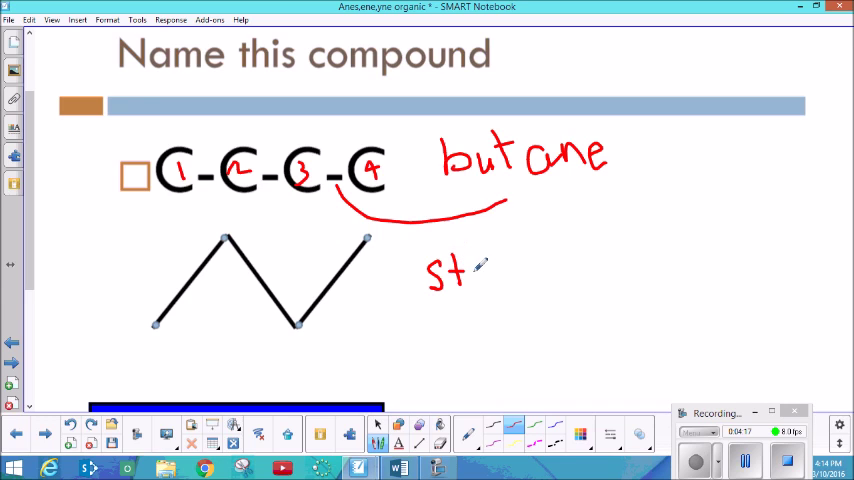
type("ick")
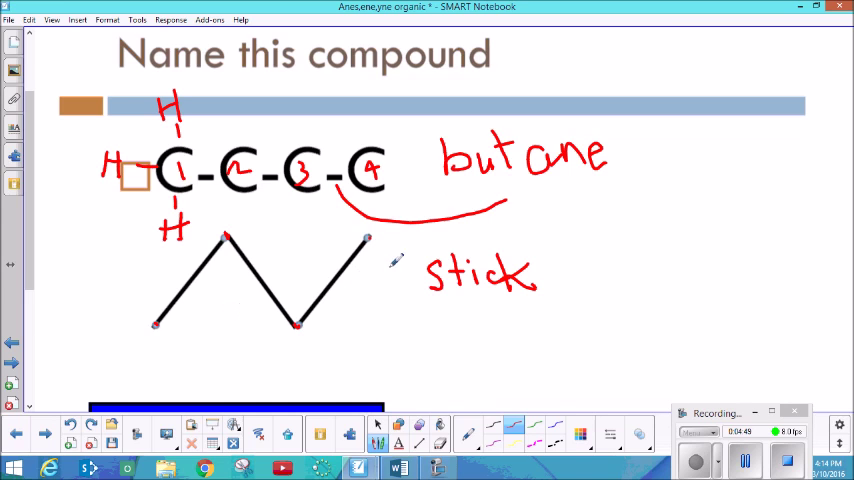
scroll("down", 3)
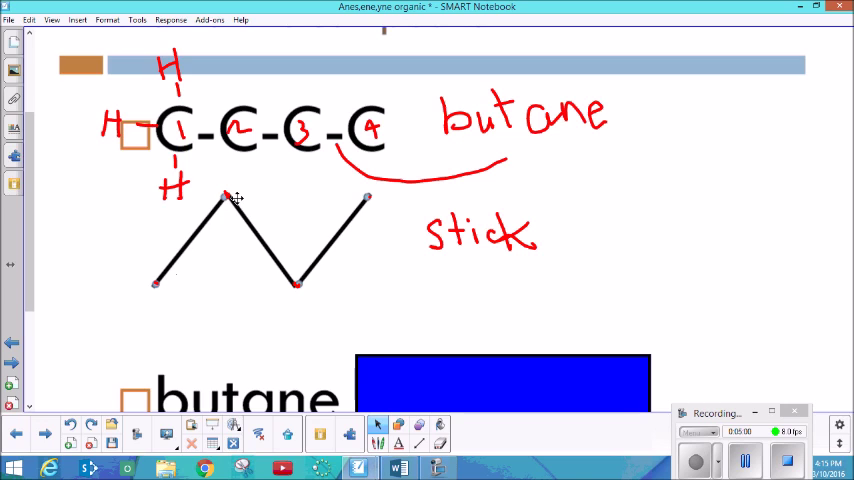
mouse_move(359, 207)
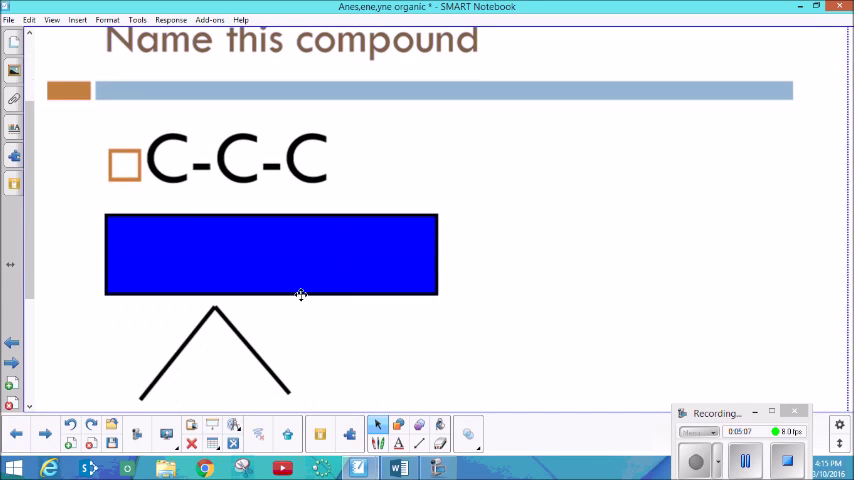
mouse_move(170, 157)
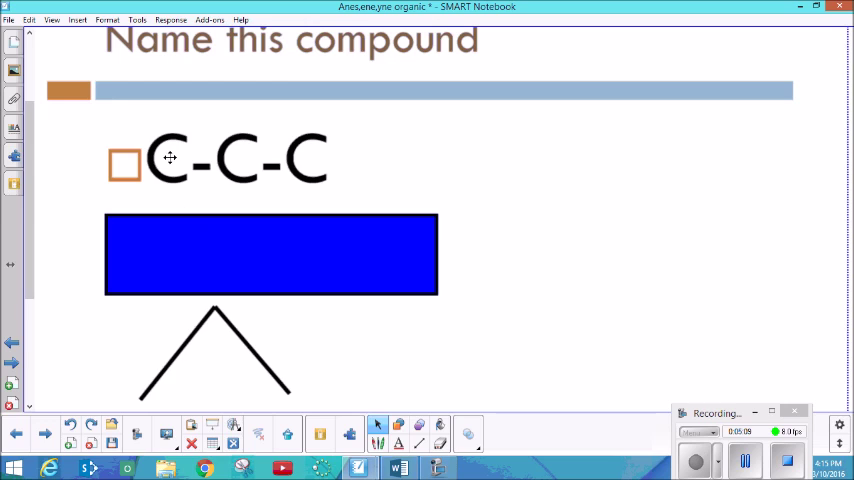
mouse_move(312, 155)
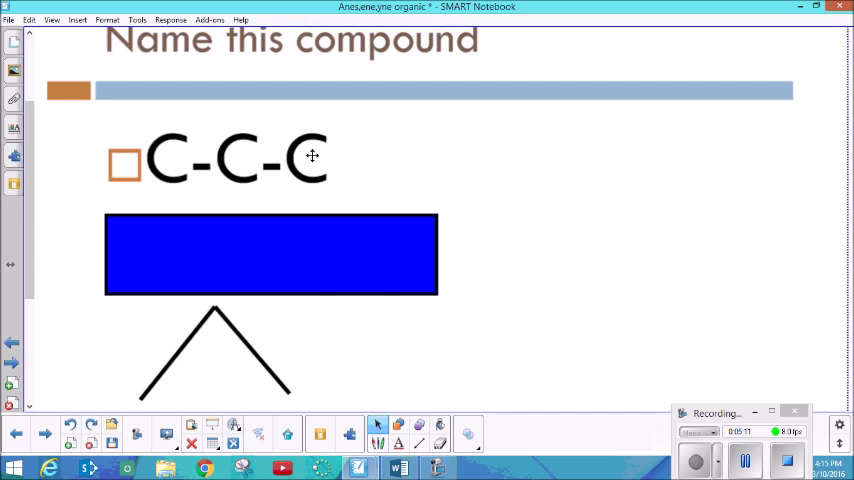
mouse_move(145, 398)
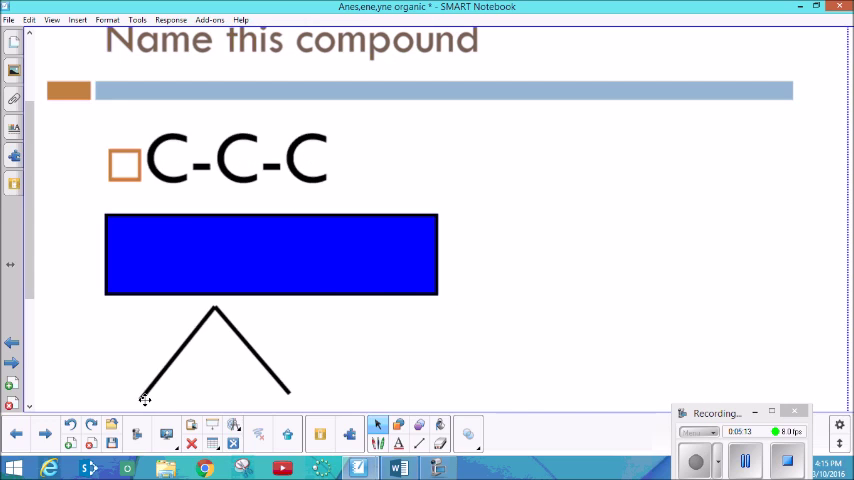
mouse_move(217, 313)
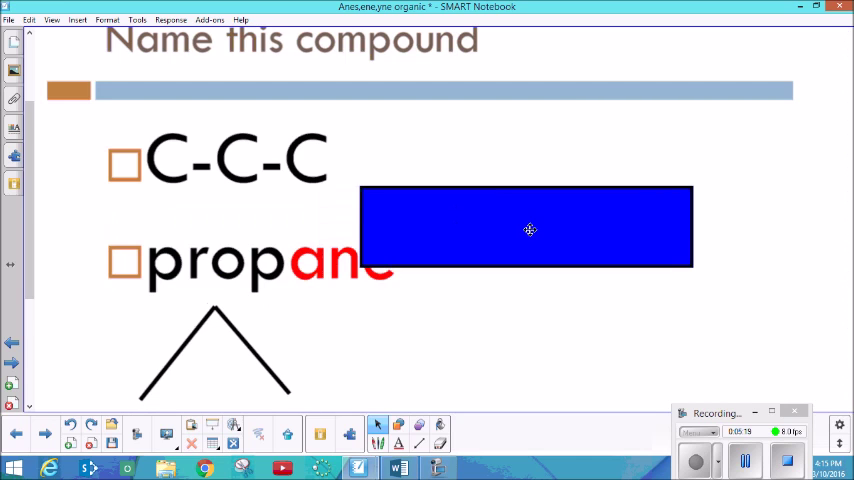
Step: Drag the blue rectangle off the C-C-C answer to reveal 'propane'
left_click_drag(527, 227, 578, 255)
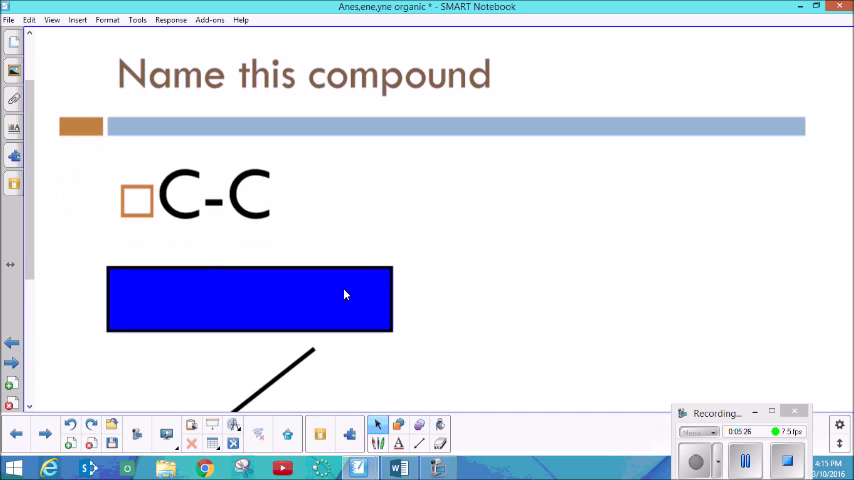
mouse_move(256, 191)
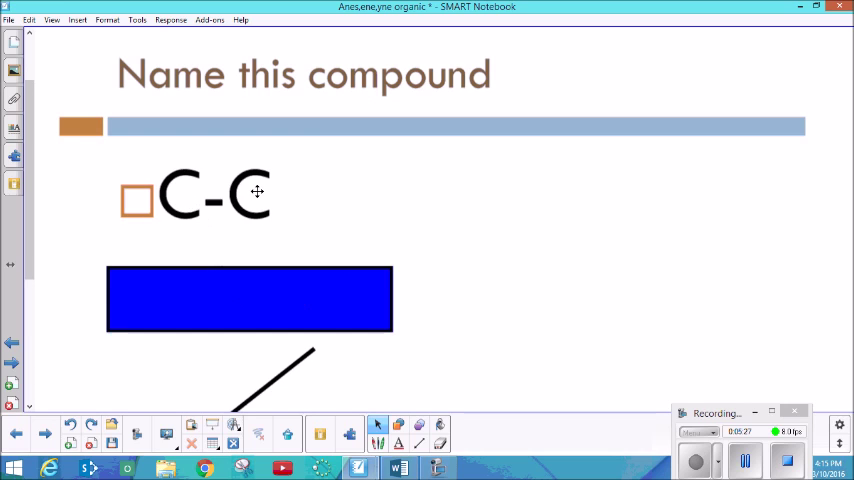
Step: Reveal 'ethane' under the C-C chain and advance to the Alkenes double-bond slide
scroll("down", 3)
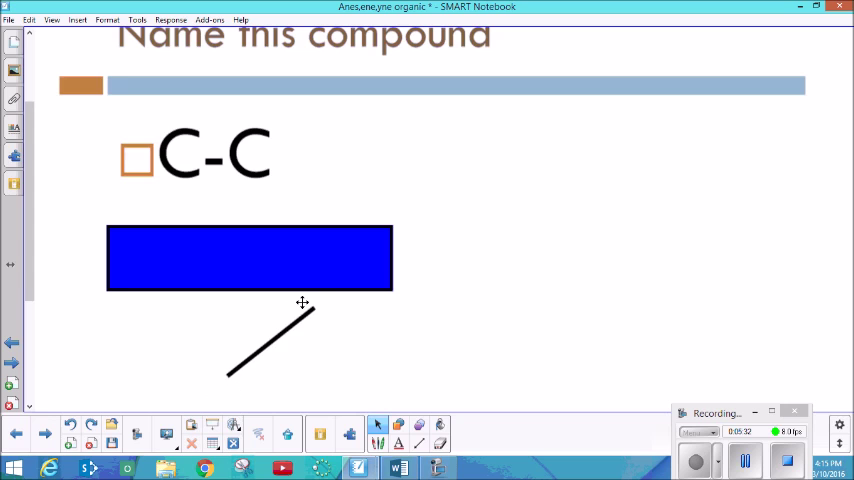
mouse_move(242, 275)
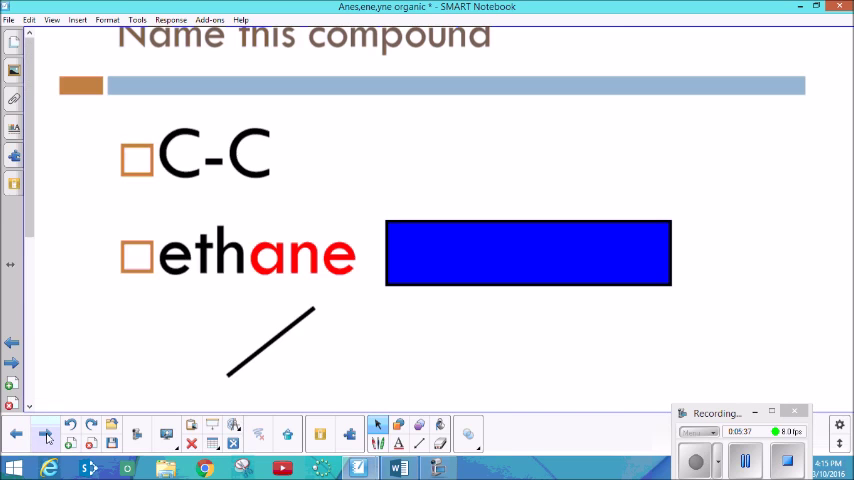
left_click(45, 433)
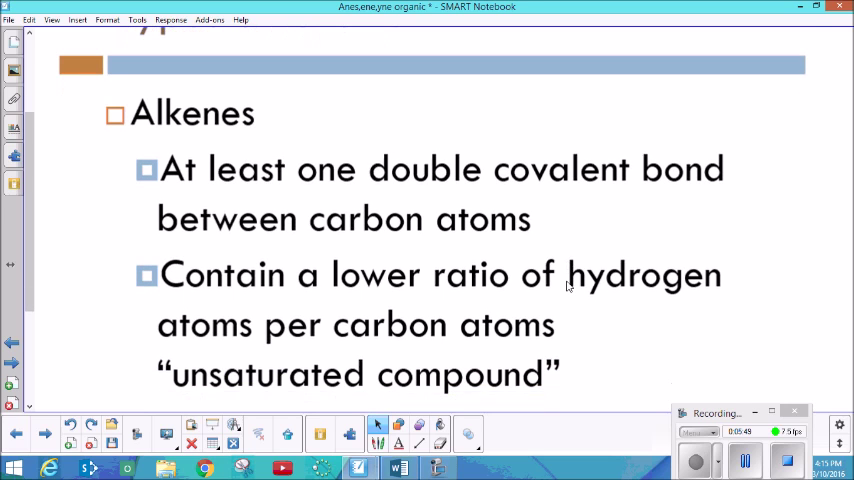
Step: Scroll past the alkene definitions to the six-carbon, one-double-bond Example slide
scroll("up", 3)
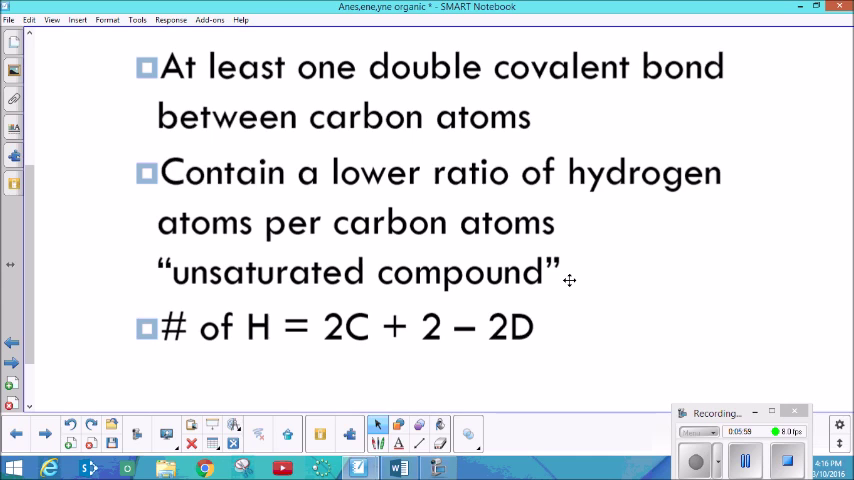
mouse_move(276, 369)
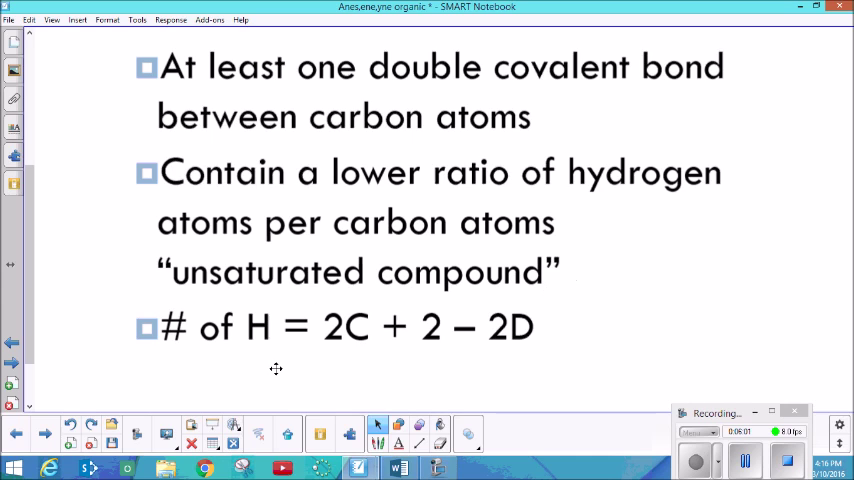
mouse_move(343, 343)
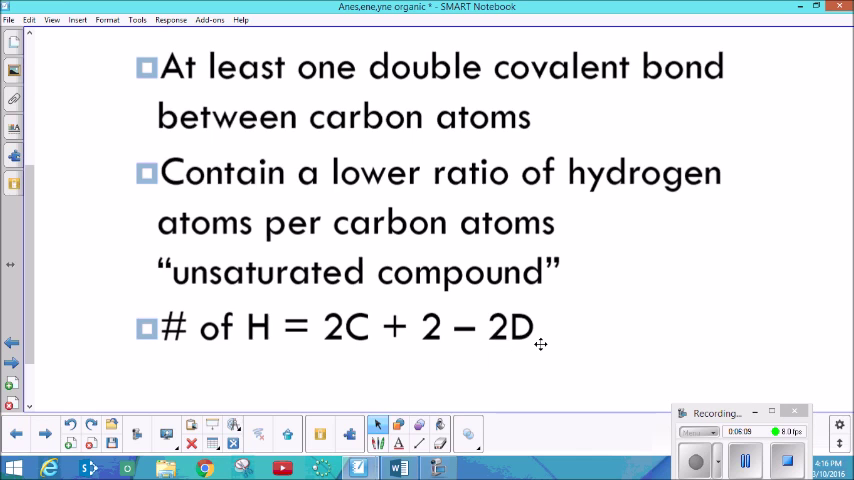
scroll("down", 3)
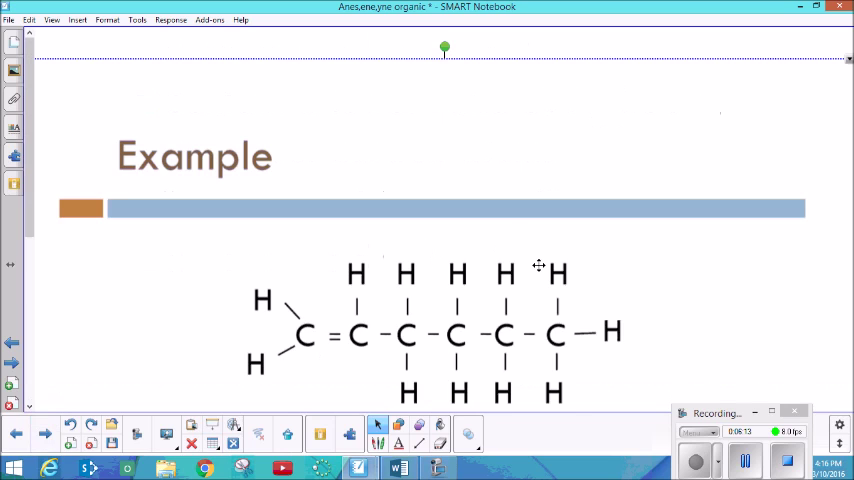
Step: Scroll past the 2(6) + 2 − 2(1) = 12 Hydrogens example toward the C-C-C-C=C-C naming slide
scroll("down", 3)
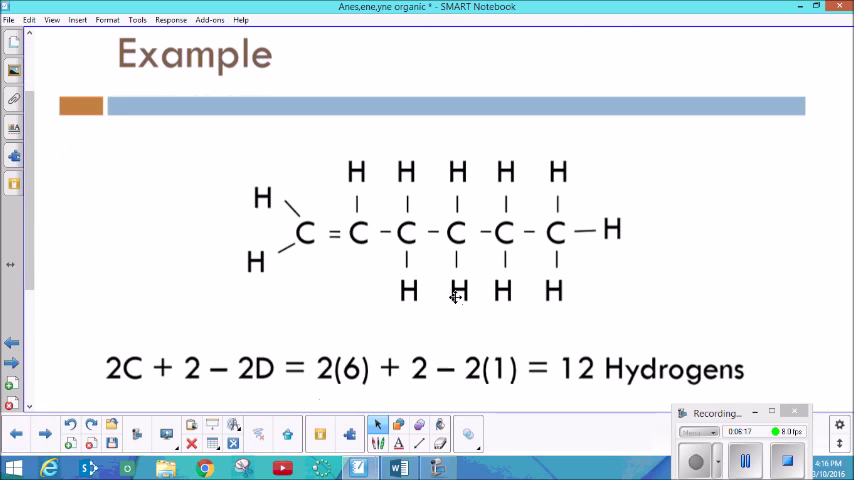
mouse_move(414, 232)
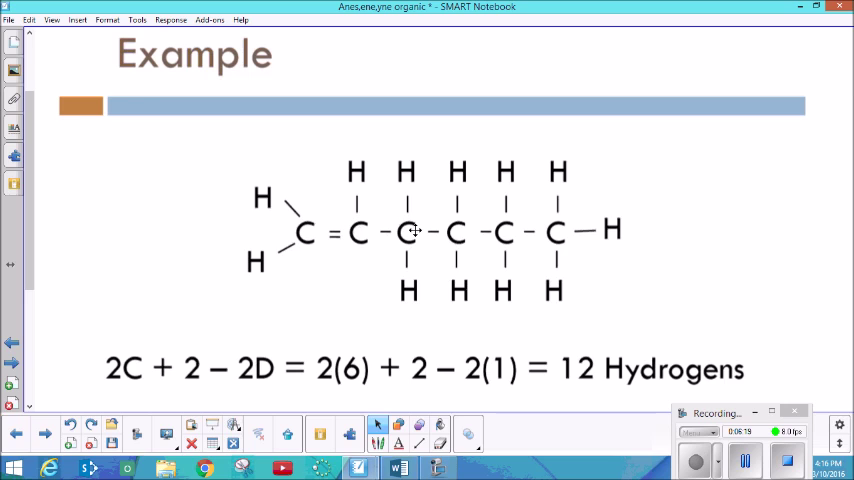
mouse_move(535, 216)
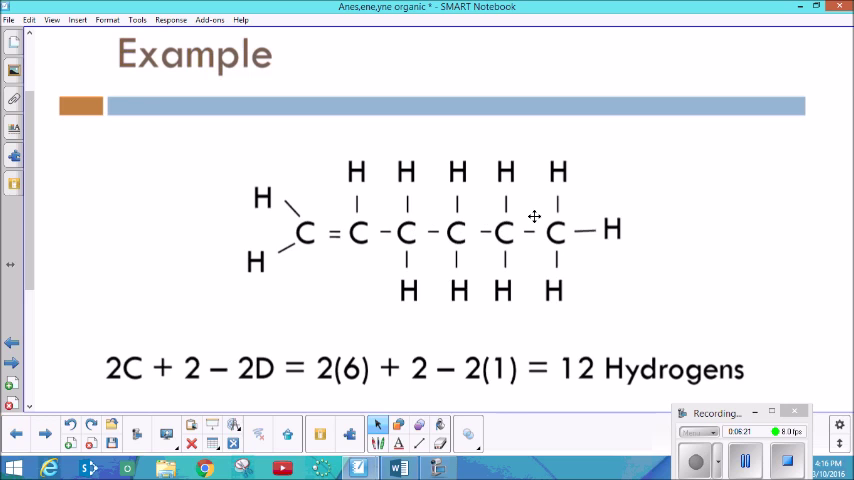
mouse_move(505, 287)
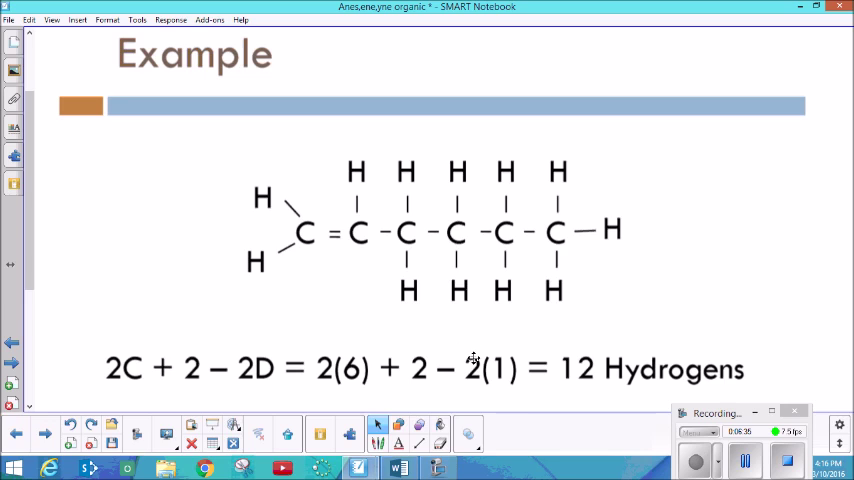
mouse_move(336, 246)
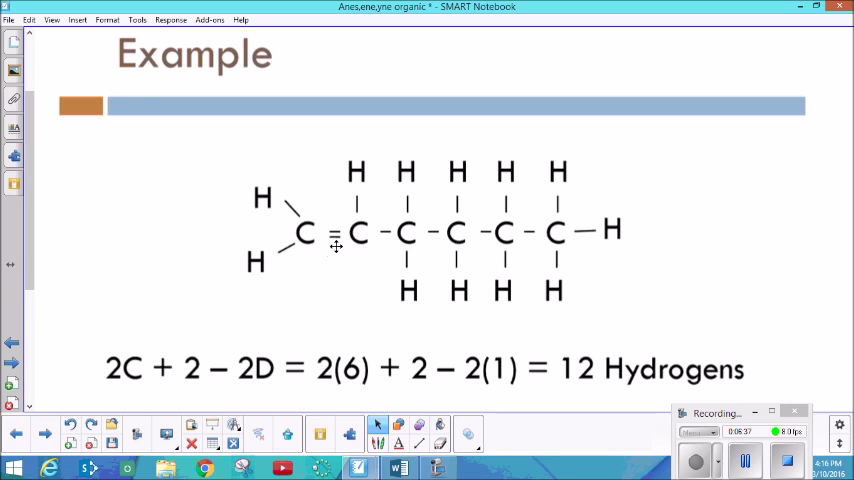
mouse_move(501, 368)
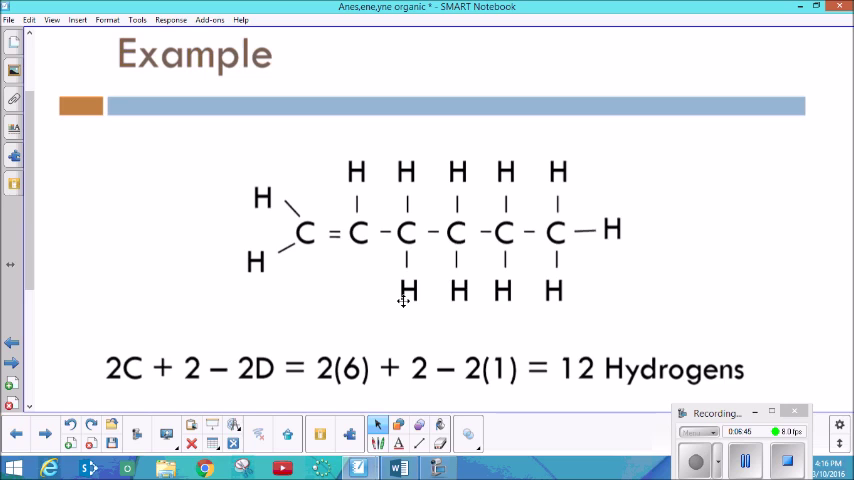
mouse_move(343, 248)
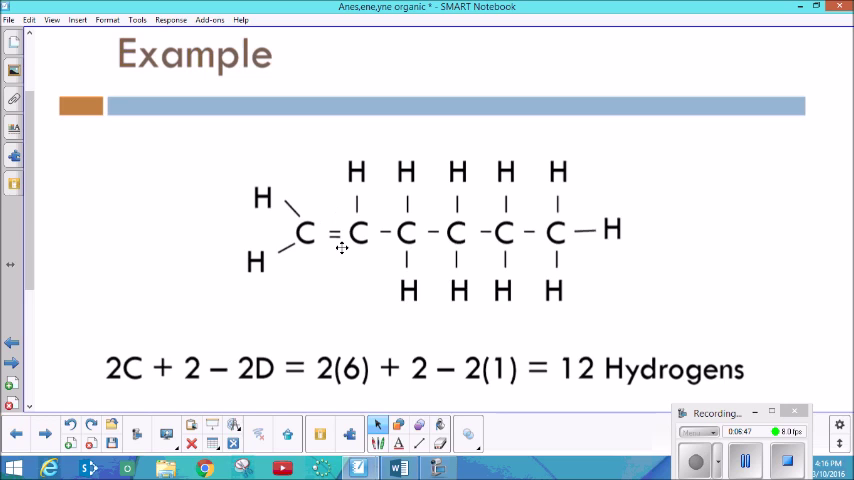
mouse_move(349, 295)
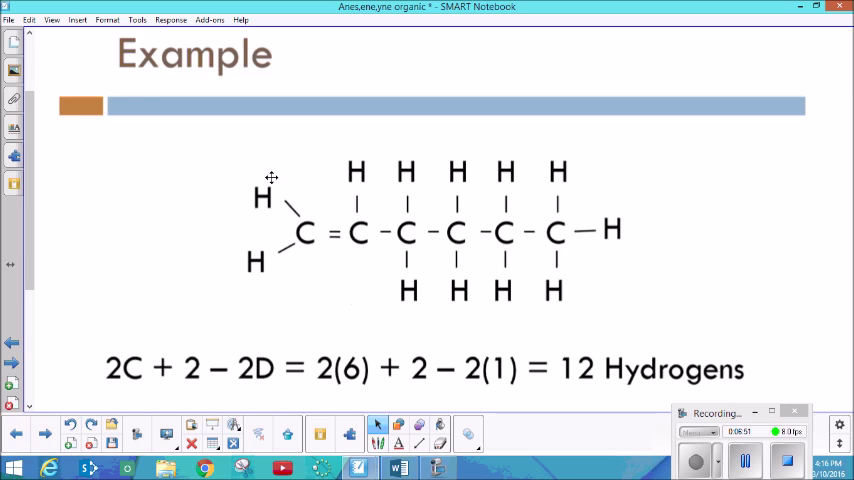
mouse_move(331, 242)
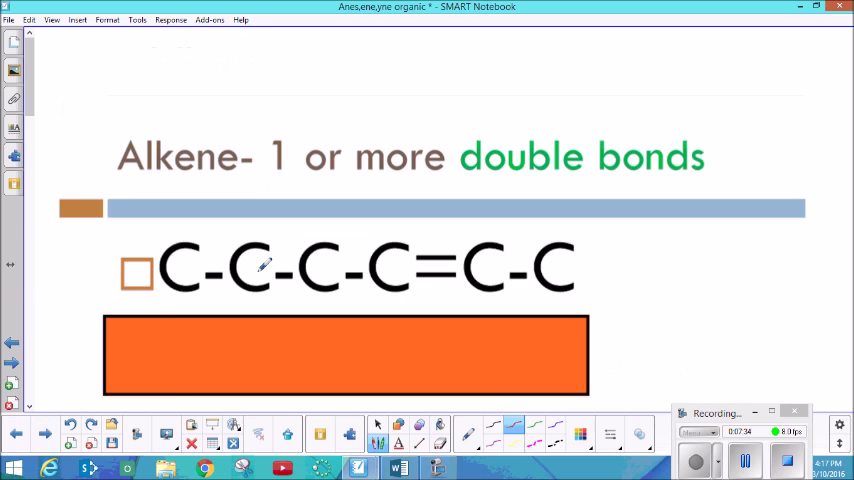
Step: Scroll to the slide contrasting C-C-C-C=C-C with C-C-C-C-C=C under 'What is the difference?'
scroll("down", 3)
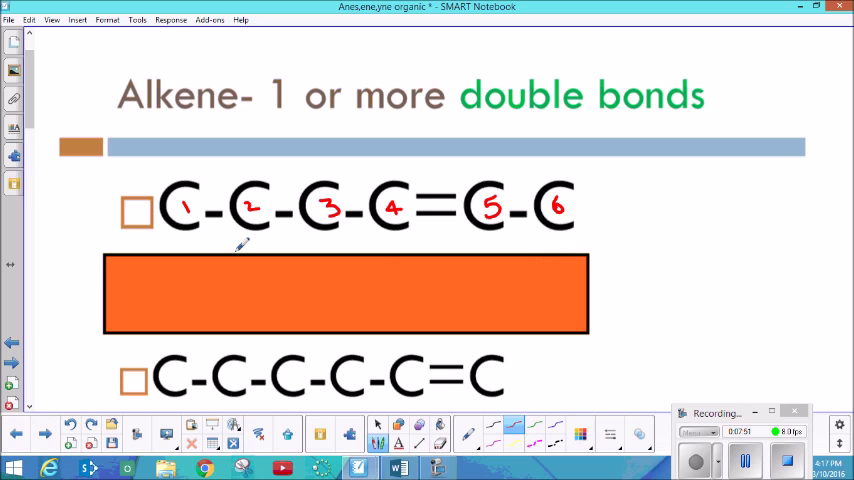
mouse_move(595, 200)
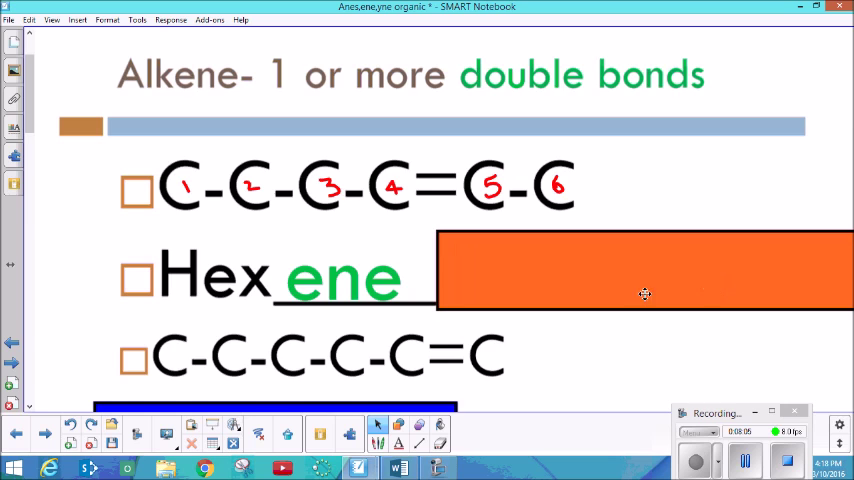
scroll("down", 3)
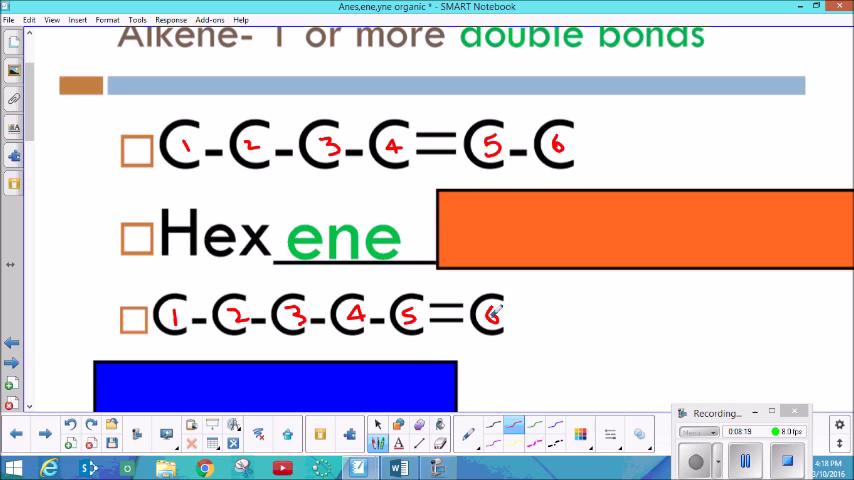
scroll("down", 3)
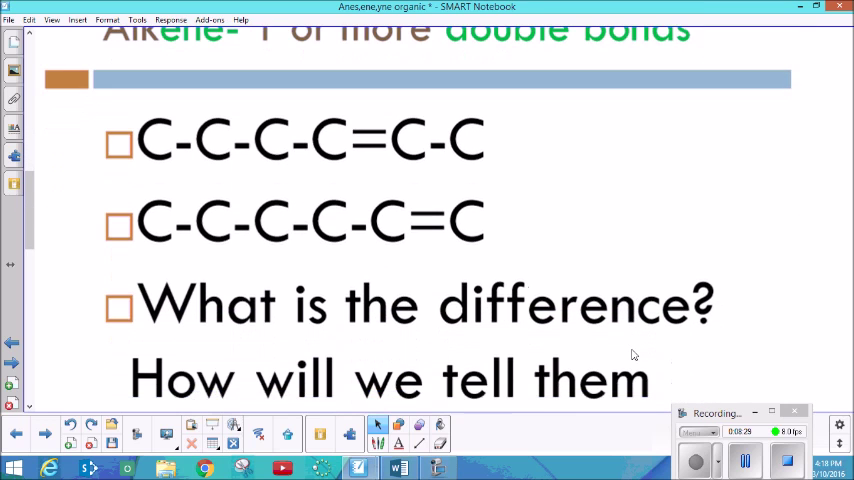
Step: Switch to the red pen, circle both double bonds, and scroll to the two-end numbering slide
scroll("down", 3)
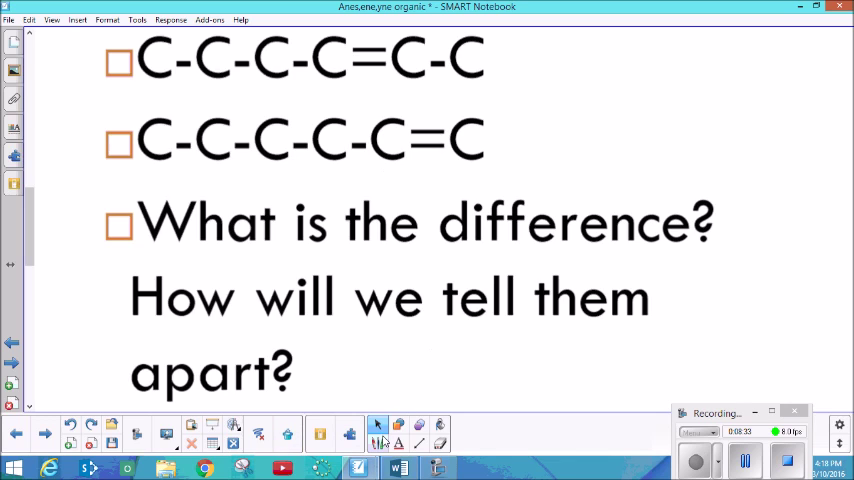
left_click(377, 424)
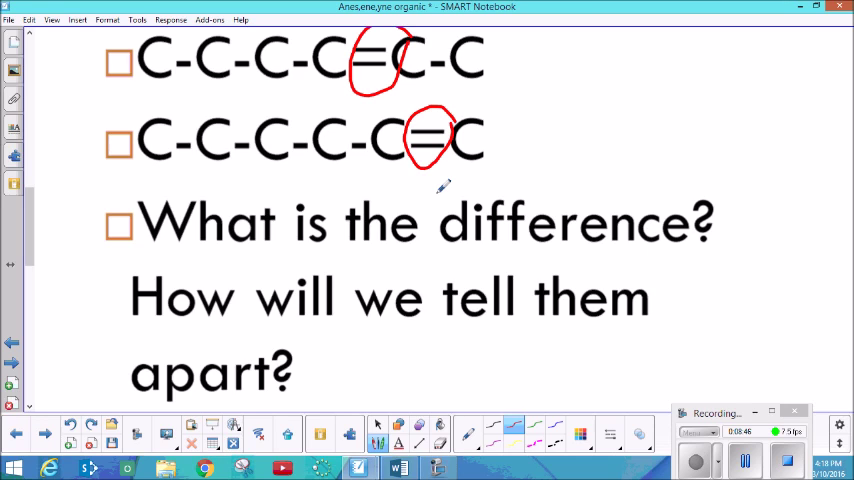
scroll("down", 3)
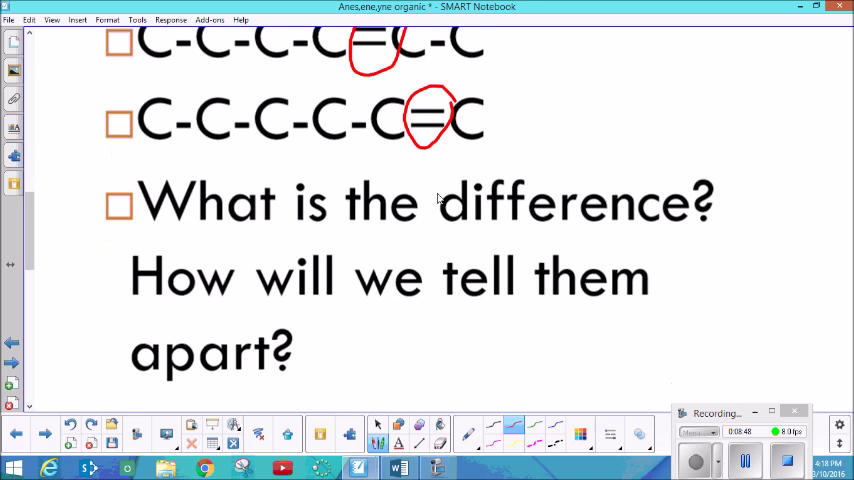
scroll("down", 3)
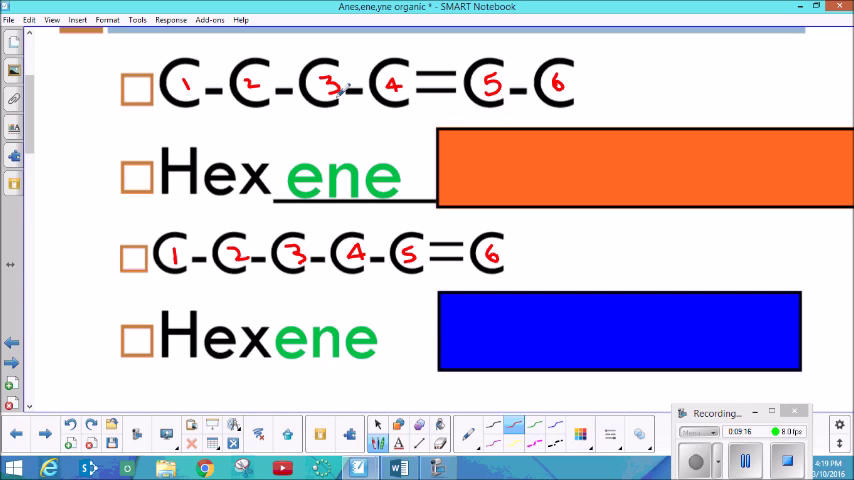
scroll("down", 3)
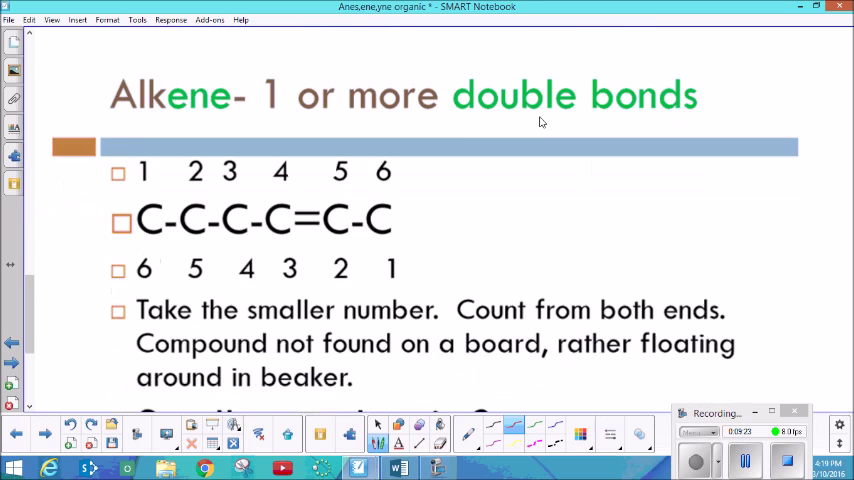
Step: Draw a red arrow at the chain's right end, cross out the top numbering, then clear ink
scroll("down", 3)
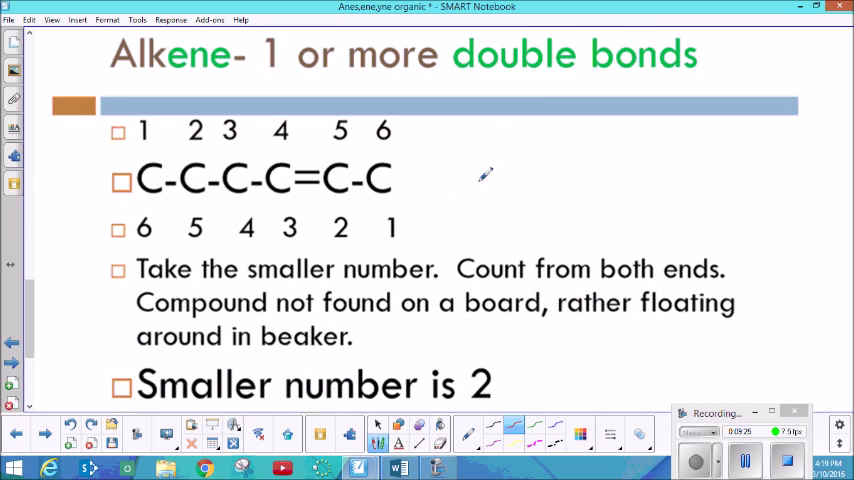
mouse_move(488, 178)
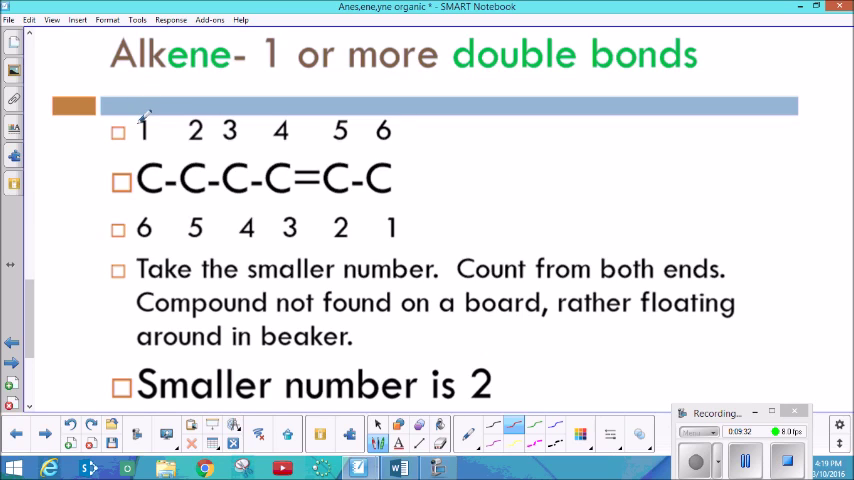
mouse_move(450, 138)
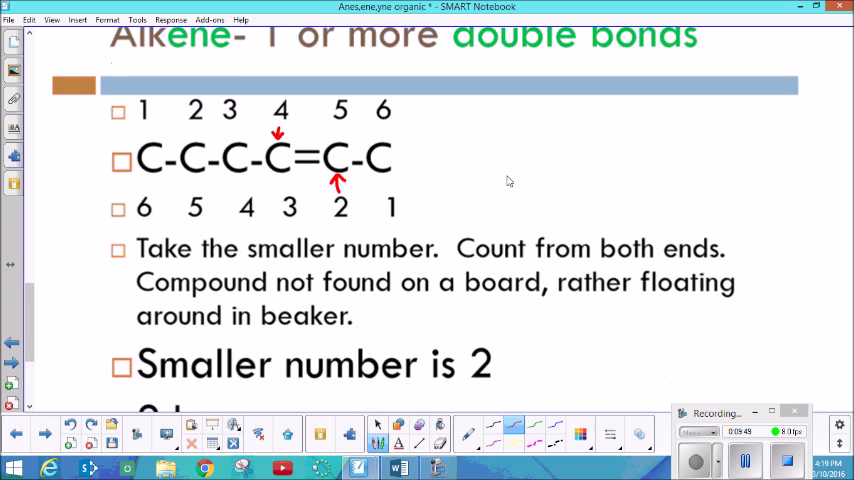
scroll("down", 3)
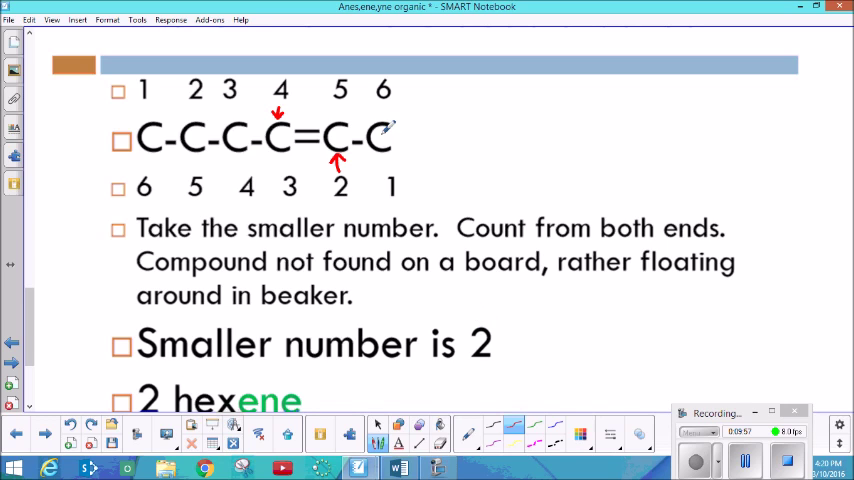
left_click_drag(390, 138, 435, 135)
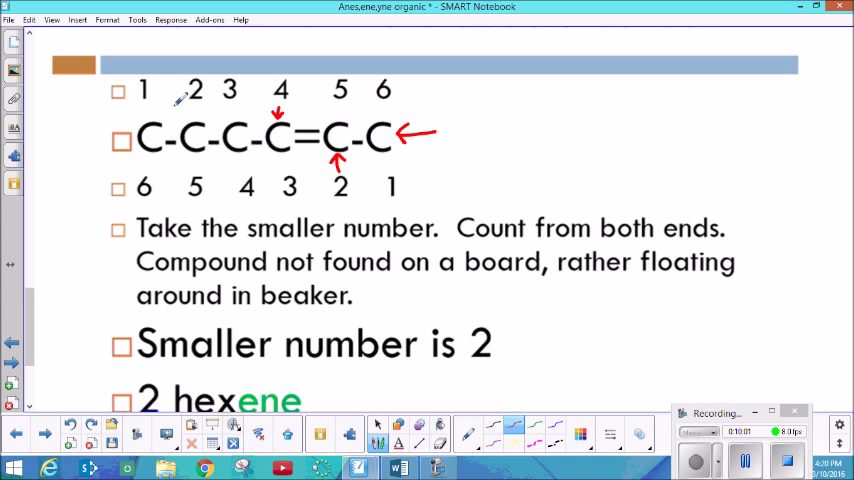
left_click_drag(120, 88, 395, 90)
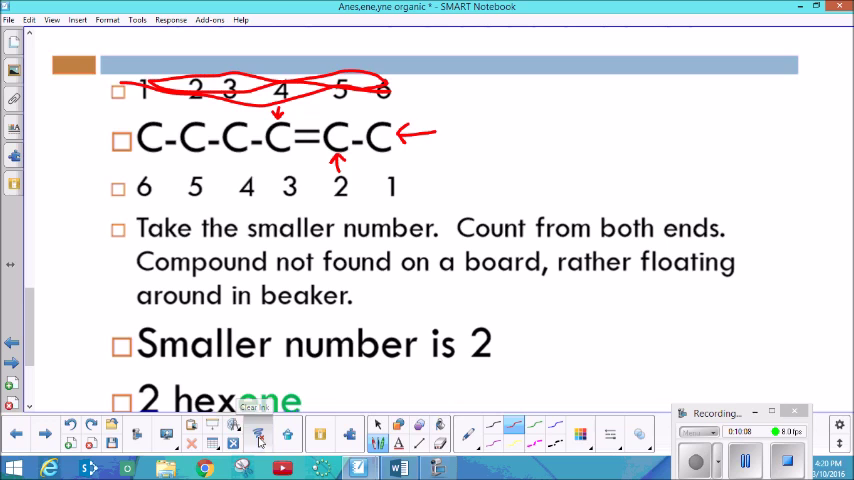
left_click(257, 432)
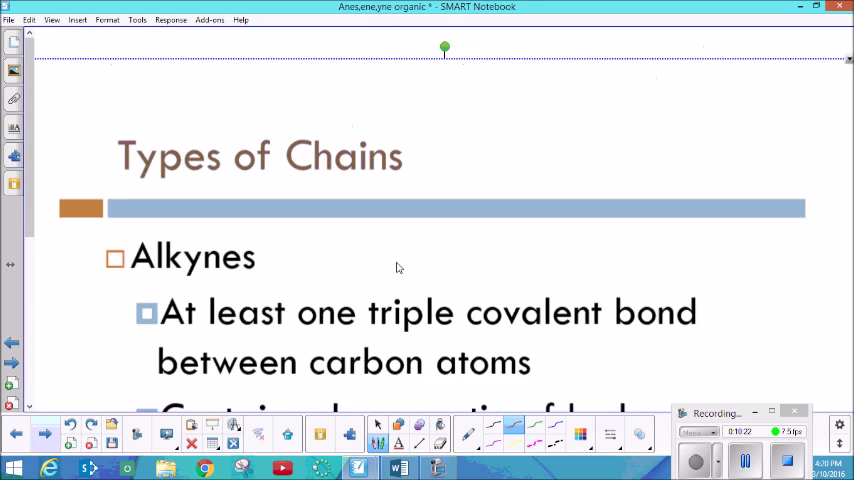
Step: Underline the Alkynes heading and circle D and T in red, then clear all ink
scroll("up", 3)
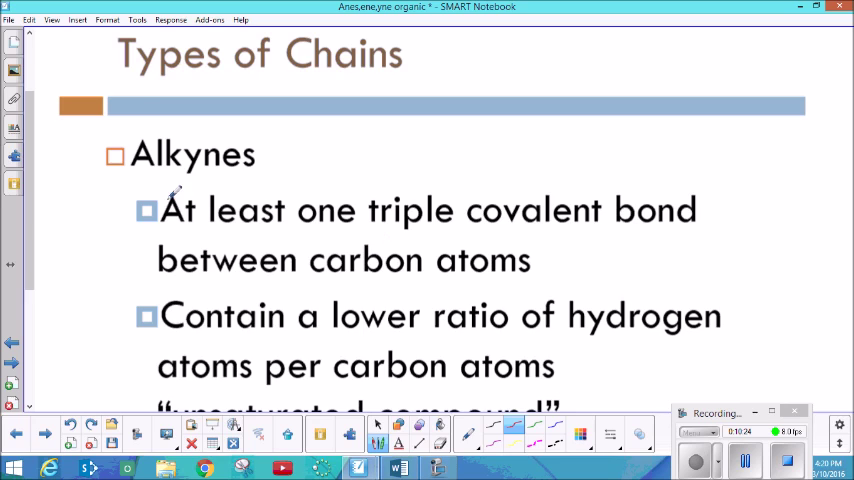
left_click_drag(170, 195, 210, 192)
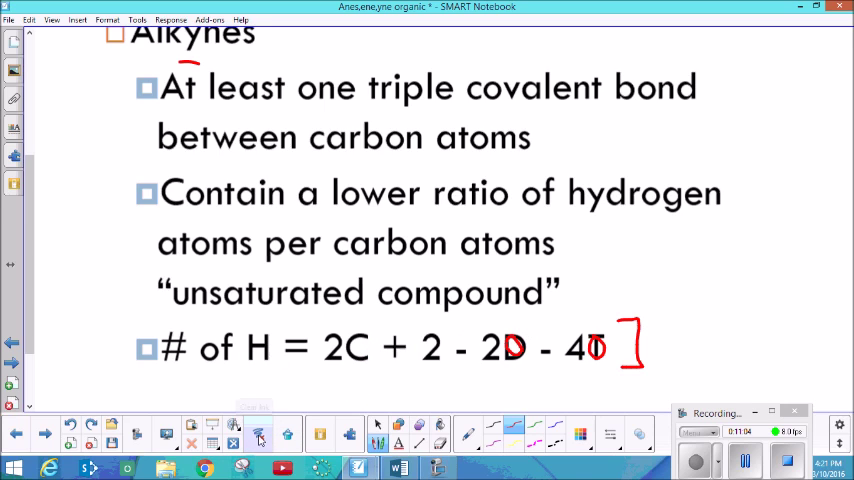
left_click(258, 433)
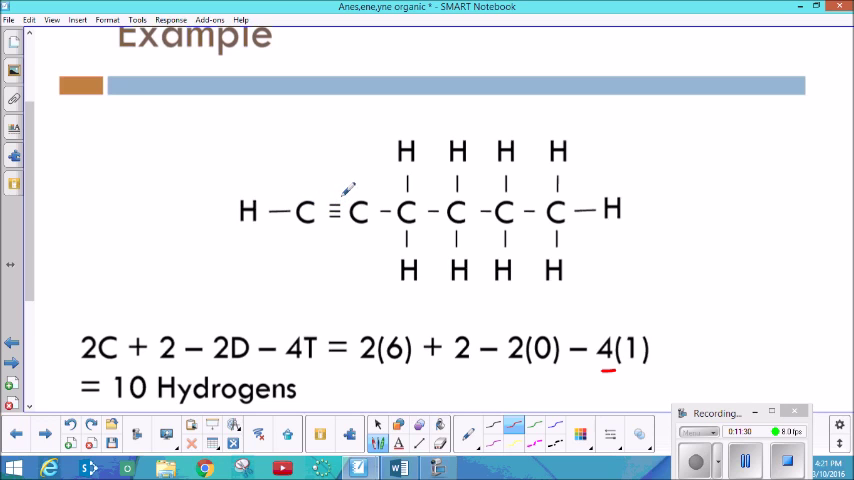
Step: Underline the 4 in the formula, mark the triple-bonded carbons, and strike the 4 3 2 1 row
left_click_drag(325, 195, 340, 225)
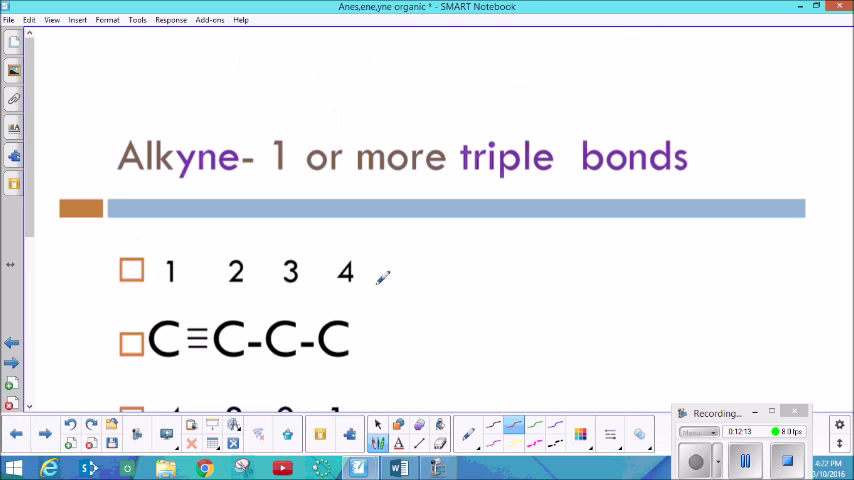
scroll("down", 3)
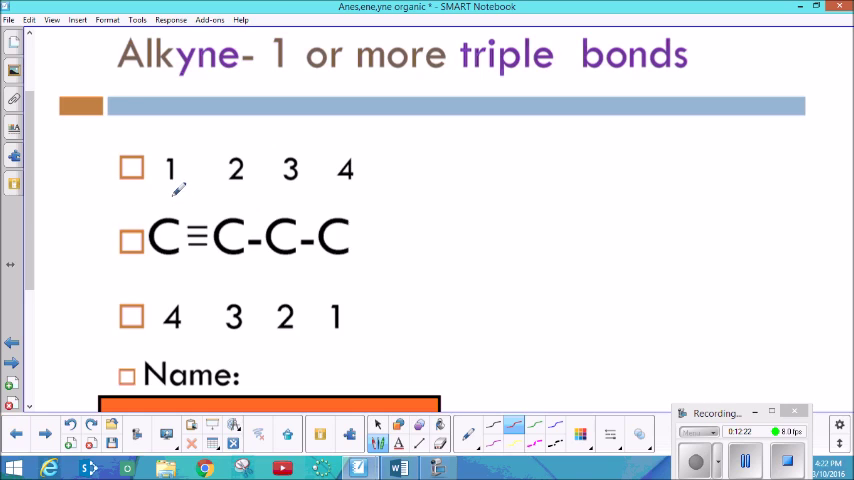
left_click_drag(165, 205, 180, 195)
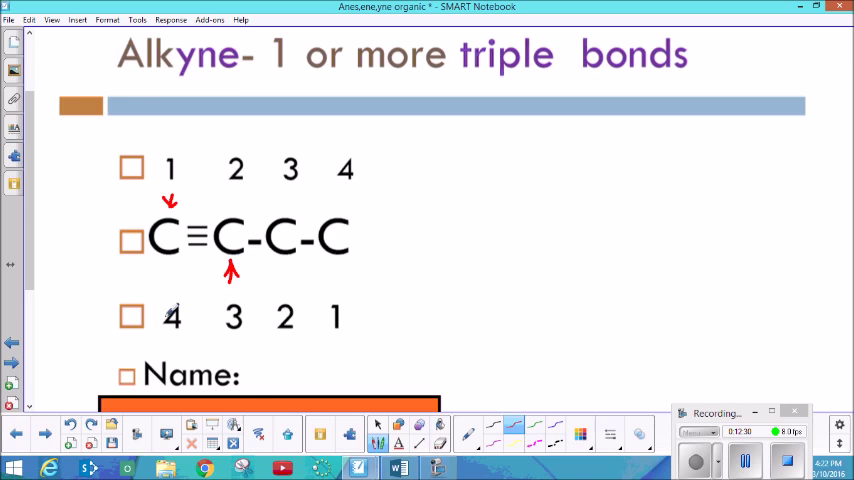
left_click_drag(155, 320, 360, 315)
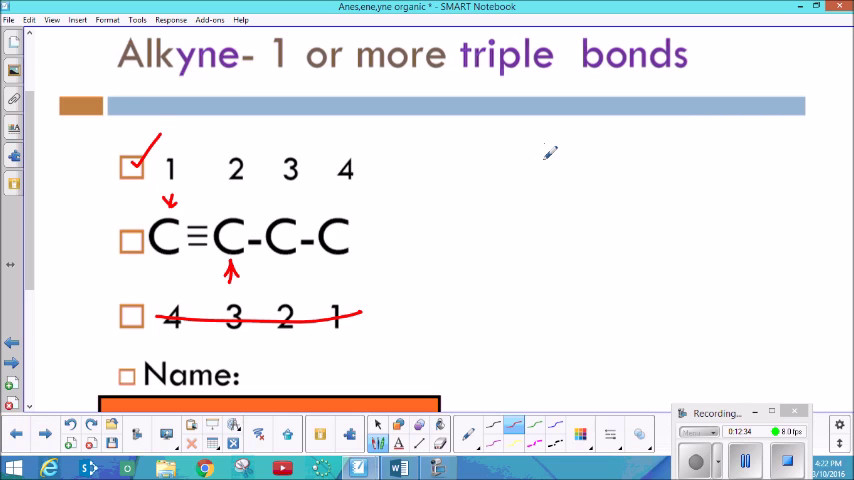
mouse_move(546, 176)
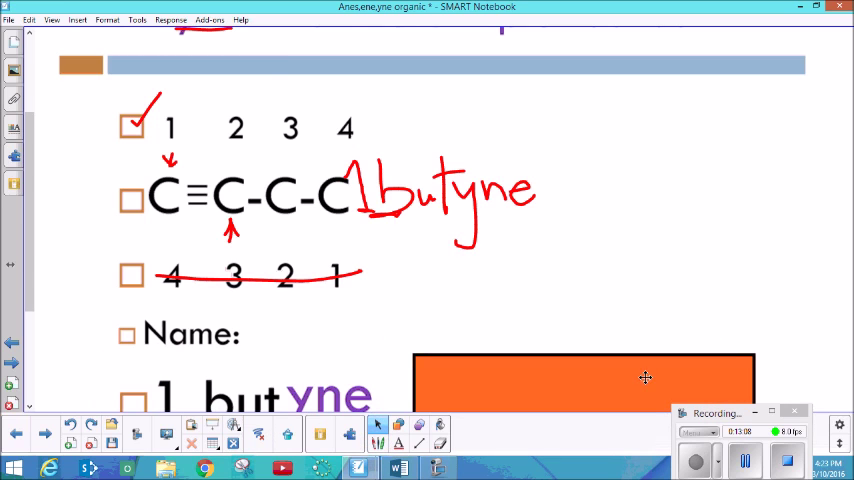
Step: Reveal 2 butyne on the C-C≡C-C slide and scroll on to the Name it slide
scroll("down", 3)
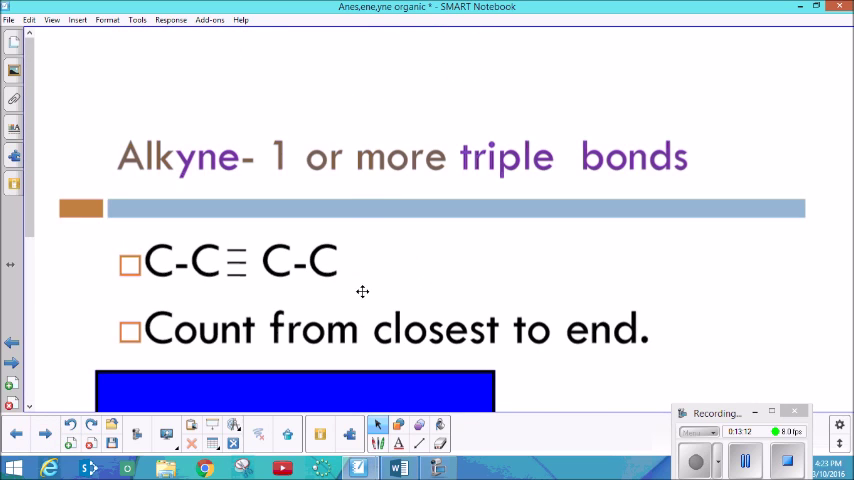
scroll("down", 3)
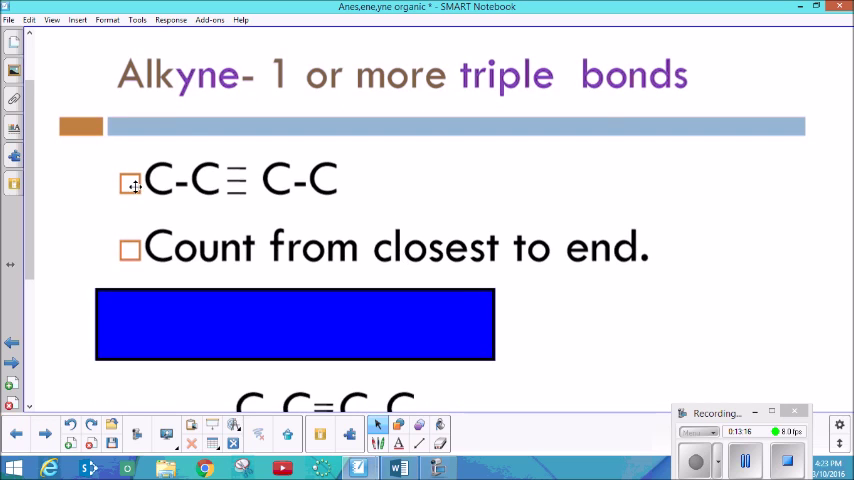
mouse_move(329, 165)
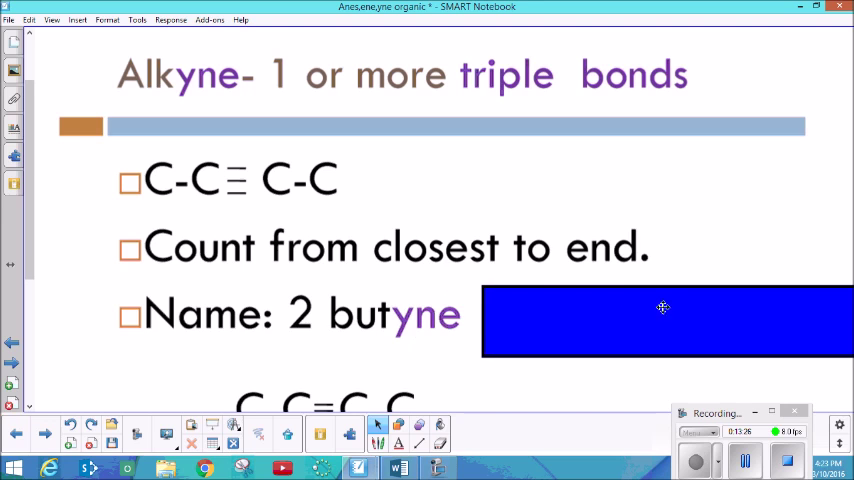
scroll("down", 3)
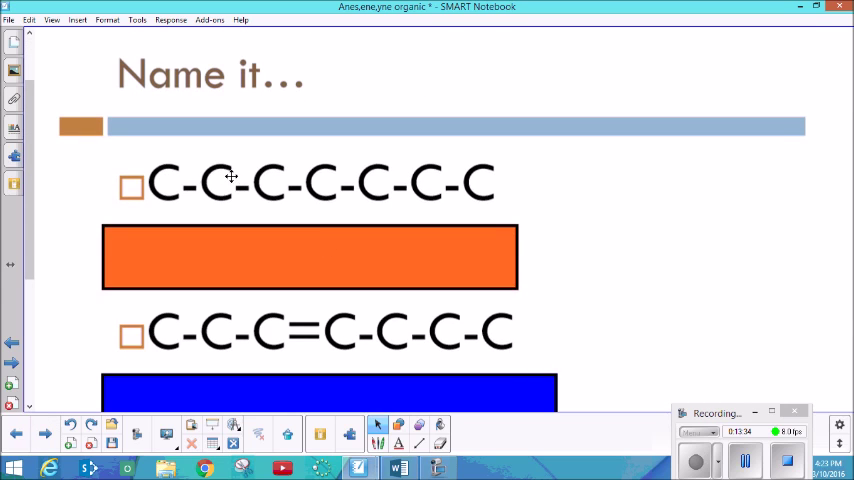
mouse_move(373, 189)
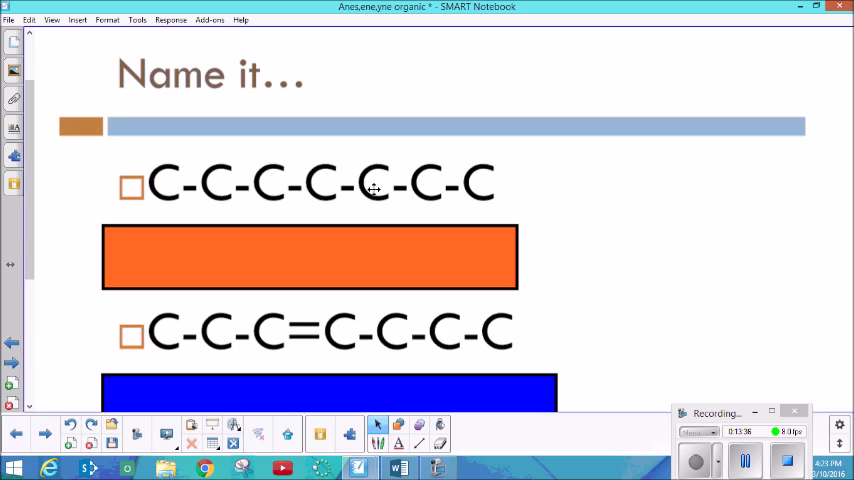
mouse_move(460, 270)
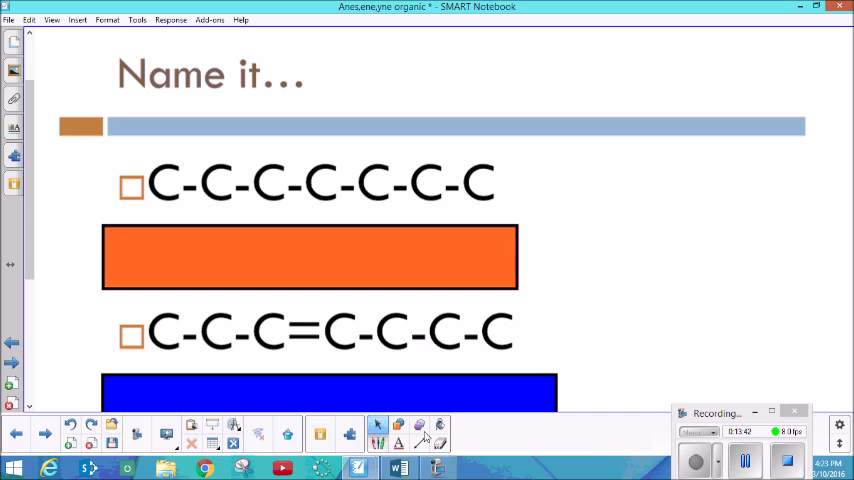
Step: Select the red pen and scroll to number the heptene chain's carbons 1–7
left_click(377, 424)
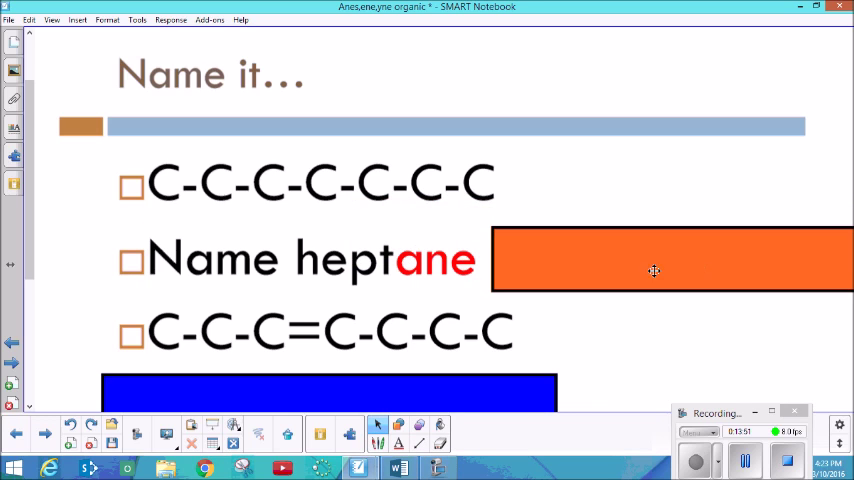
scroll("down", 3)
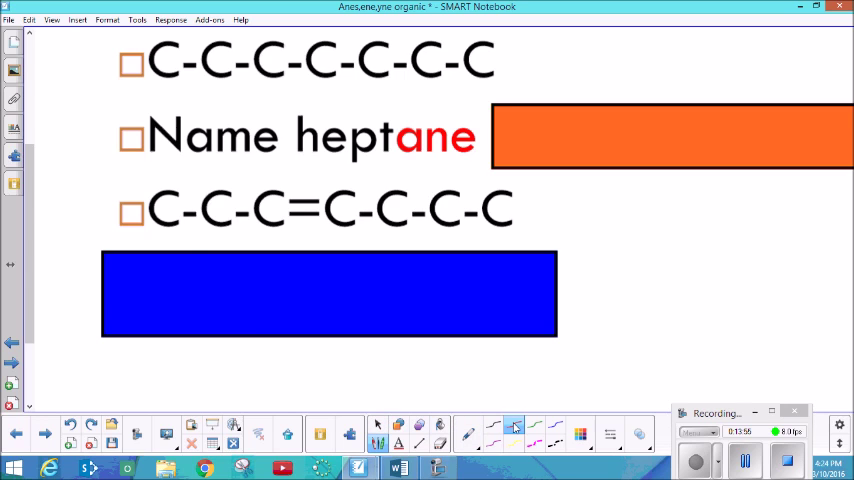
mouse_move(322, 245)
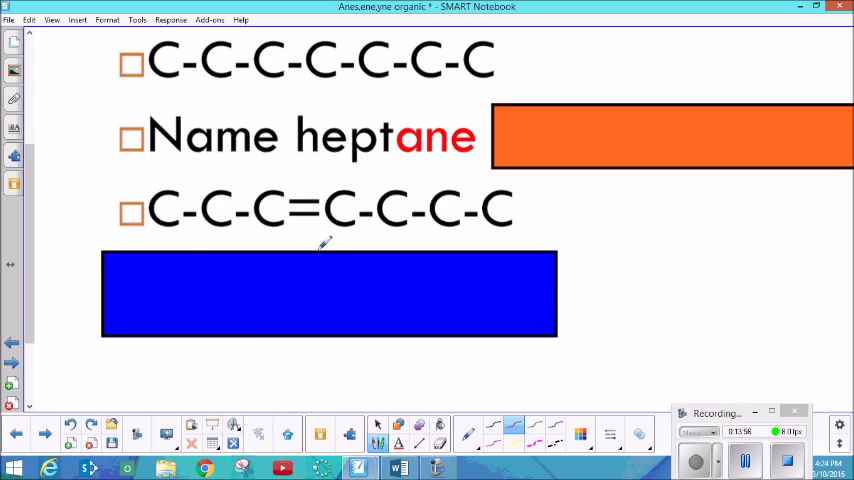
mouse_move(175, 190)
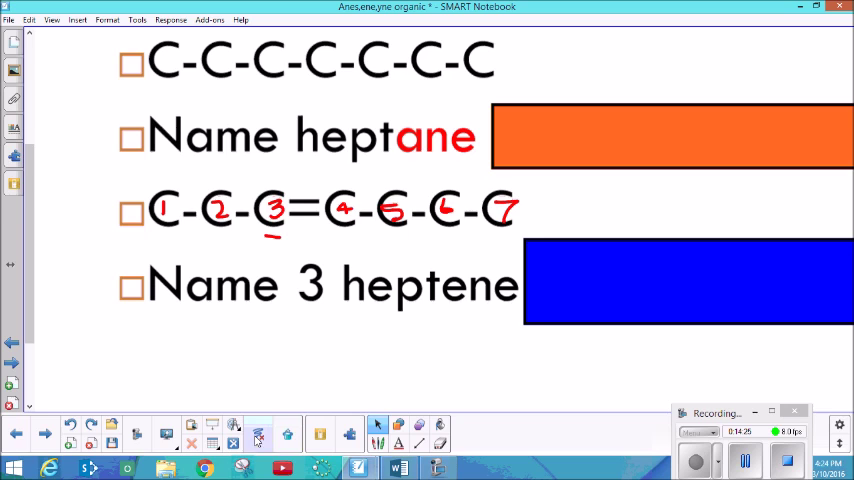
mouse_move(45, 441)
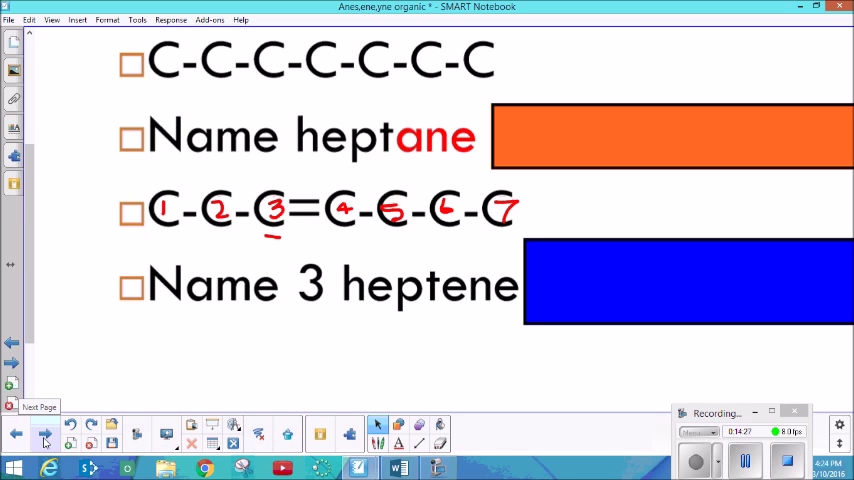
Step: Advance a slide, then mark the double-bond carbons, underline 6 and check the 7-to-1 row
left_click(45, 433)
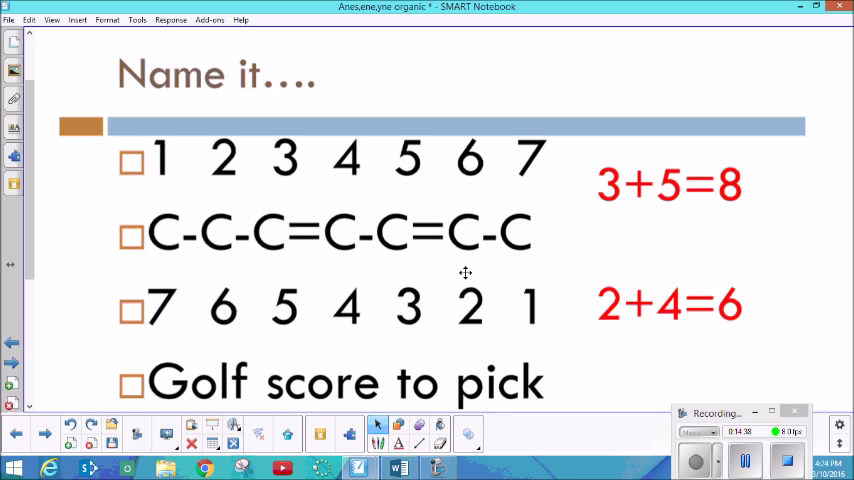
scroll("down", 3)
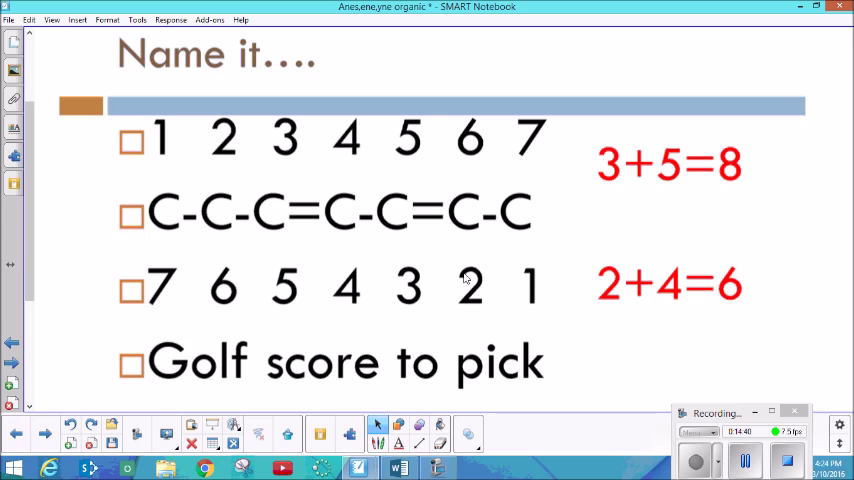
scroll("down", 3)
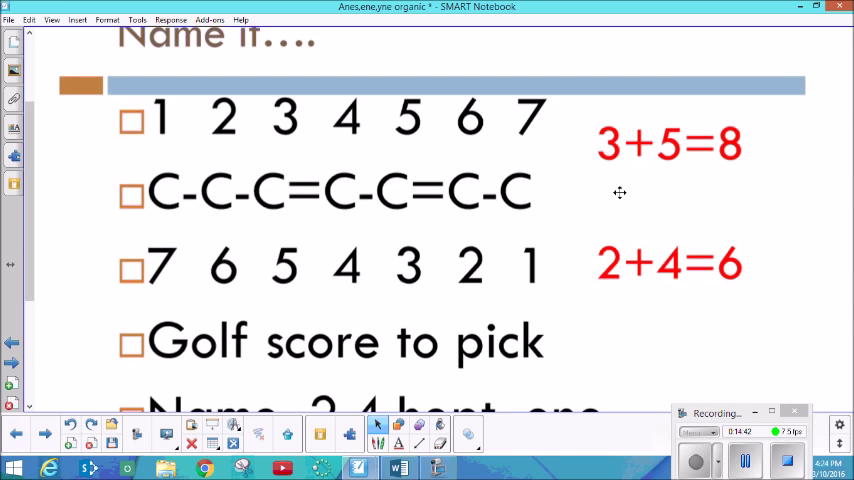
mouse_move(451, 382)
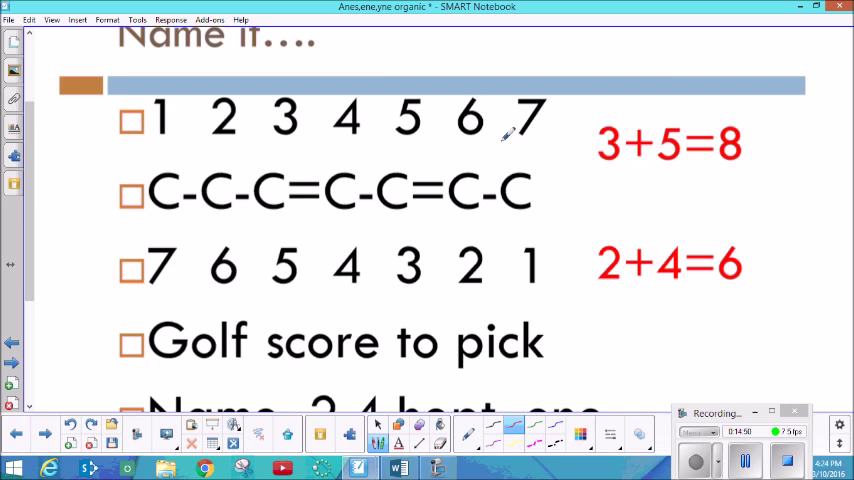
mouse_move(285, 186)
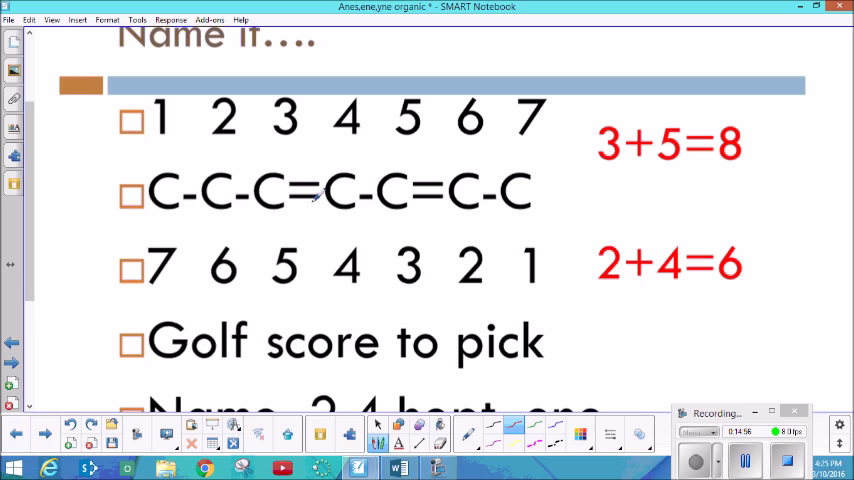
mouse_move(285, 158)
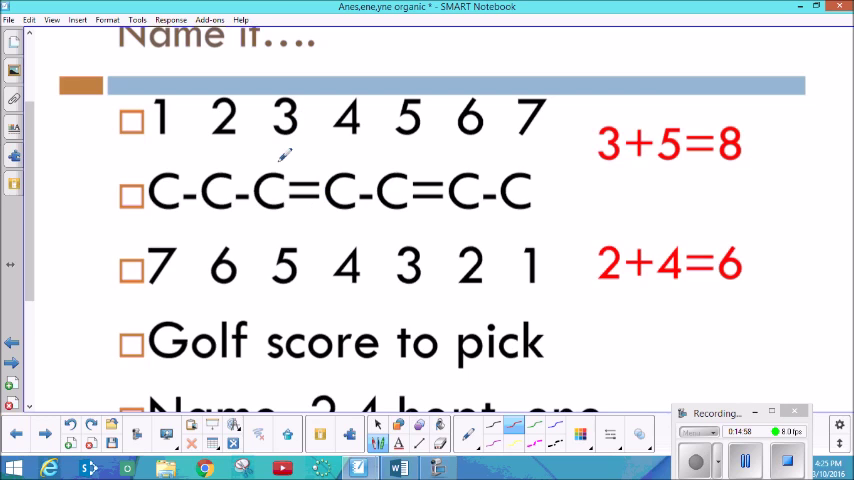
mouse_move(275, 180)
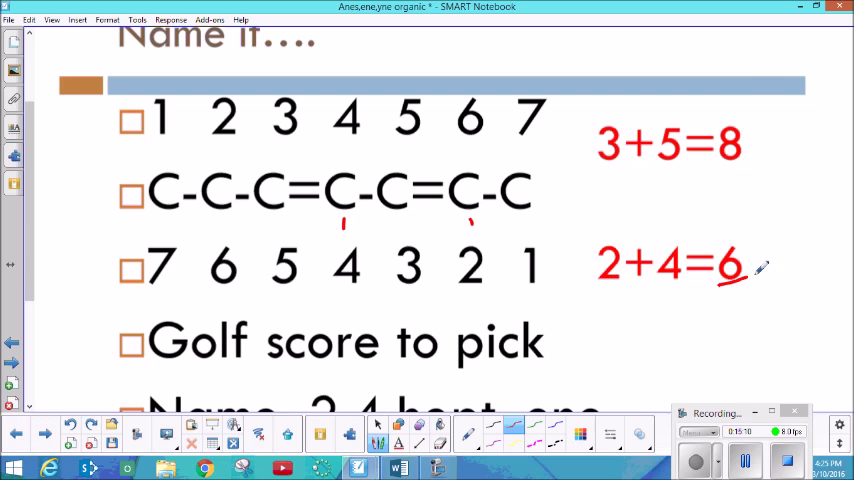
mouse_move(410, 270)
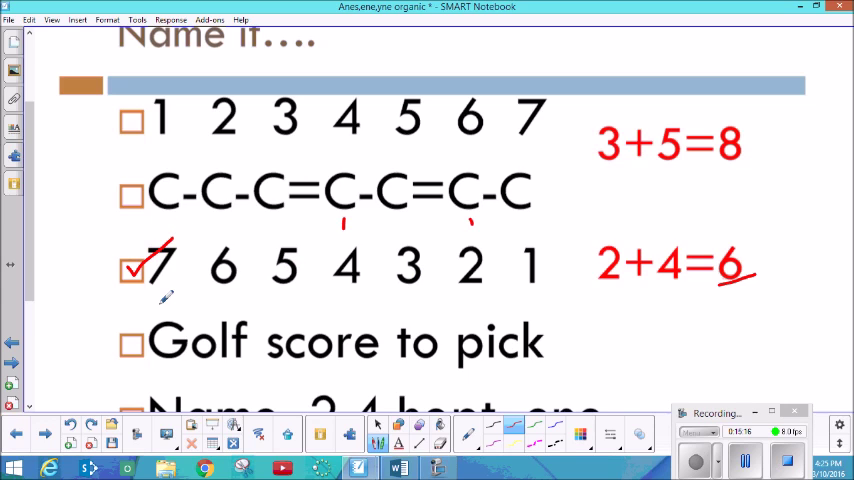
mouse_move(435, 280)
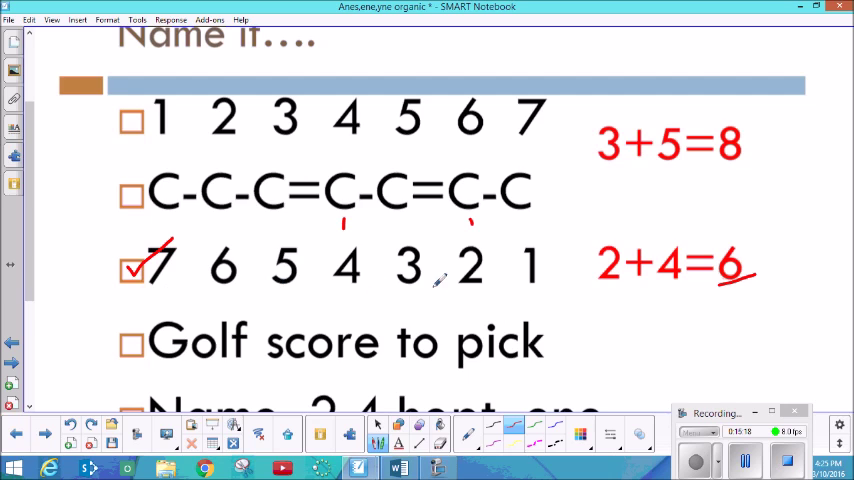
mouse_move(565, 285)
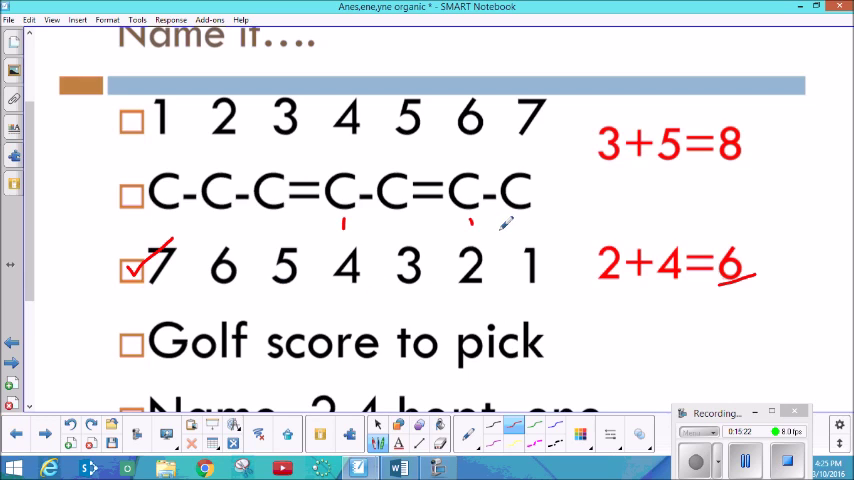
Step: Label carbons 4 and 2, then draw arrows linking heptadiene's 'di' to 'ene' and '(uses Greek)'
scroll("down", 3)
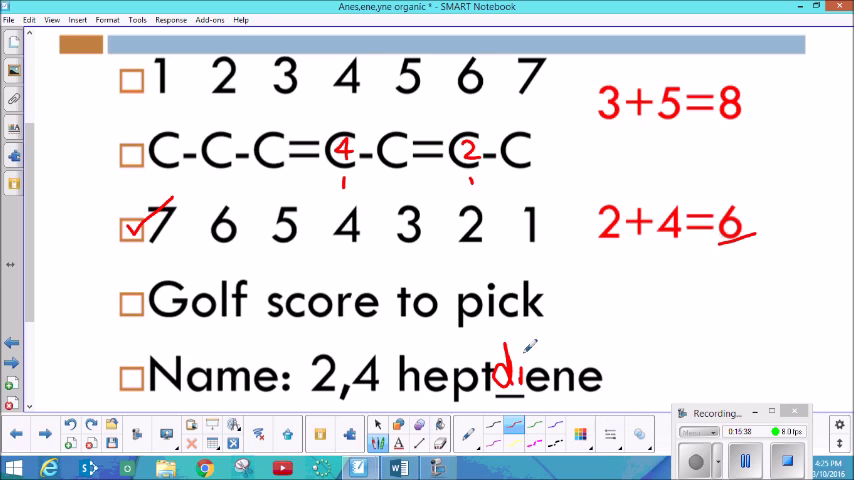
scroll("down", 3)
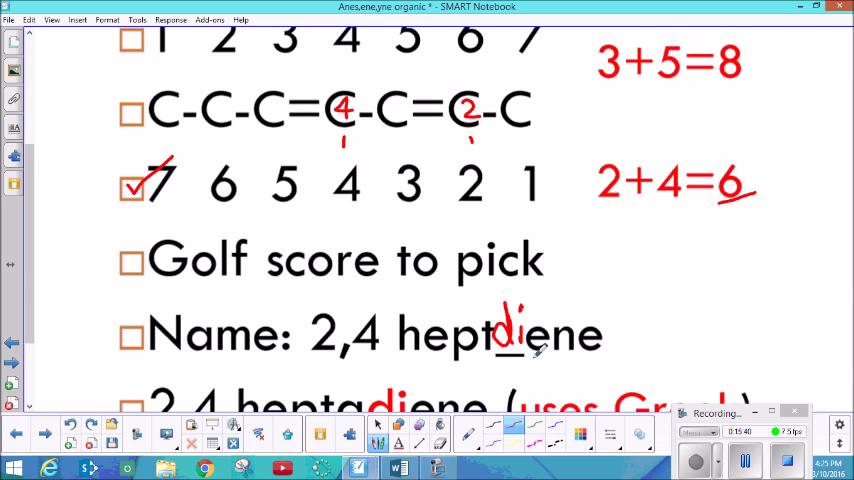
scroll("down", 3)
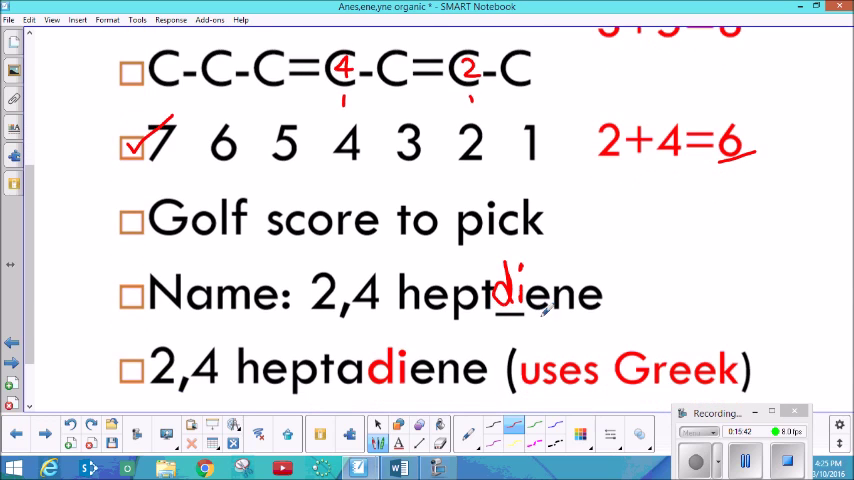
left_click_drag(510, 300, 545, 330)
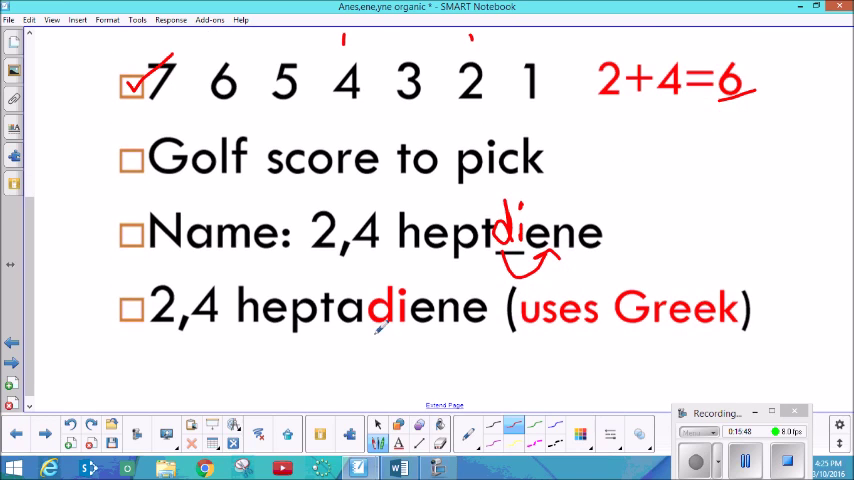
left_click_drag(375, 330, 630, 325)
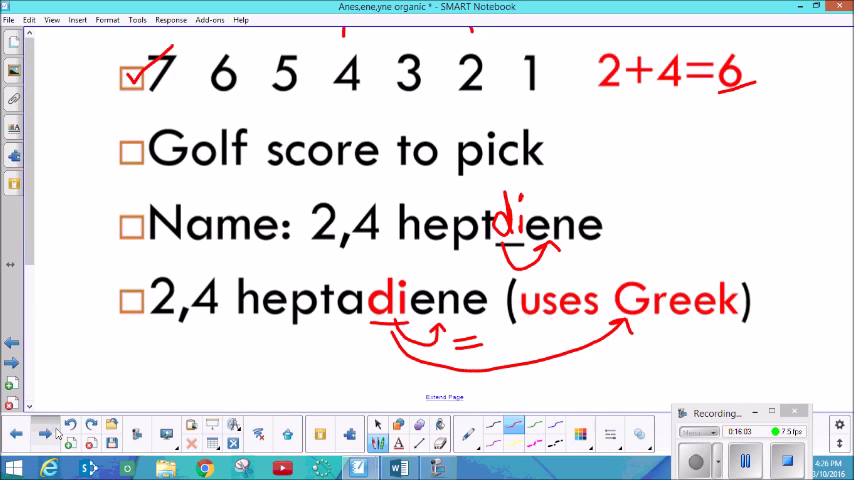
Step: Start a blank page and handwrite single and double bond marks beside the ane and ene suffixes
left_click(45, 433)
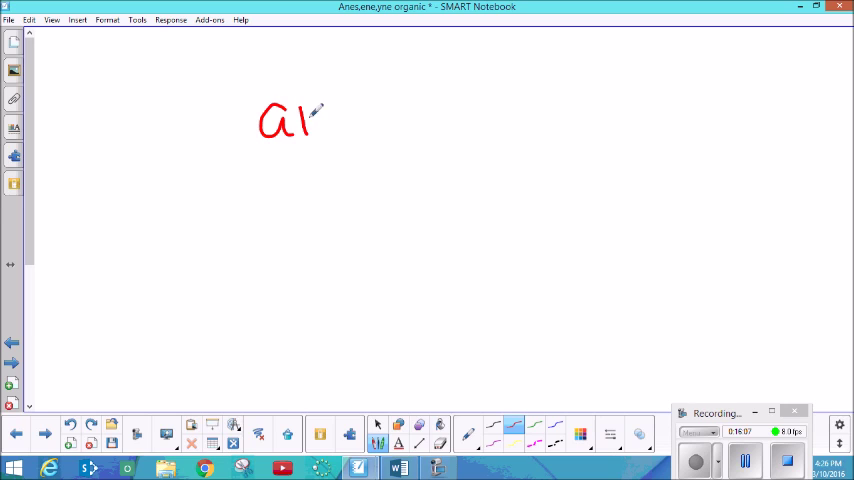
left_click_drag(300, 120, 350, 120)
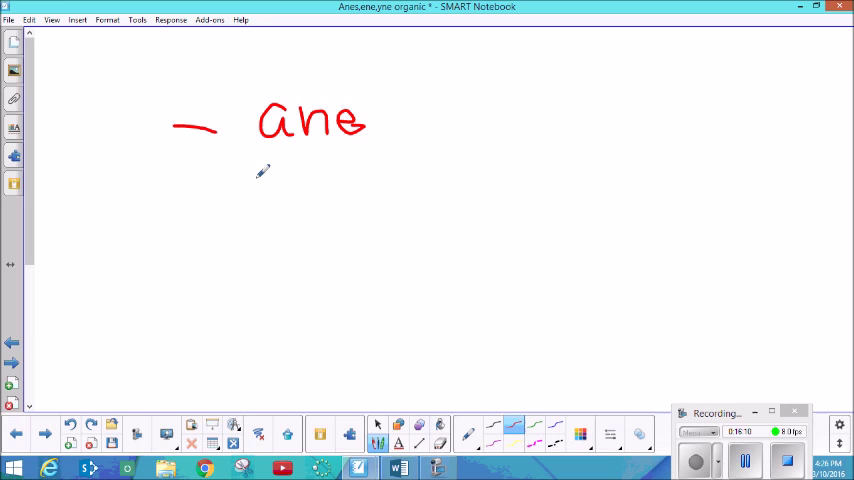
left_click_drag(258, 175, 305, 190)
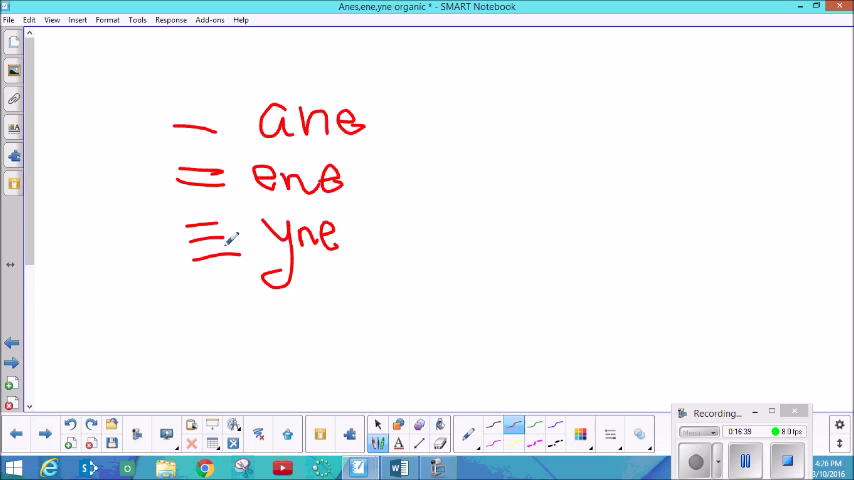
mouse_move(530, 215)
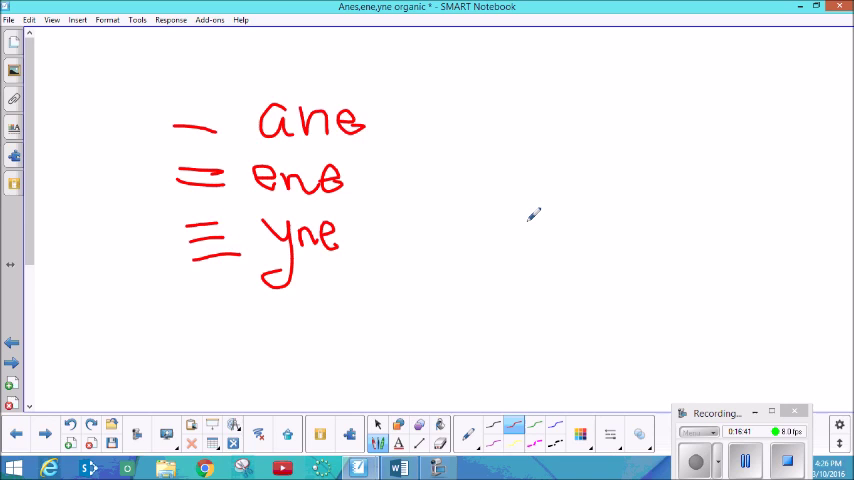